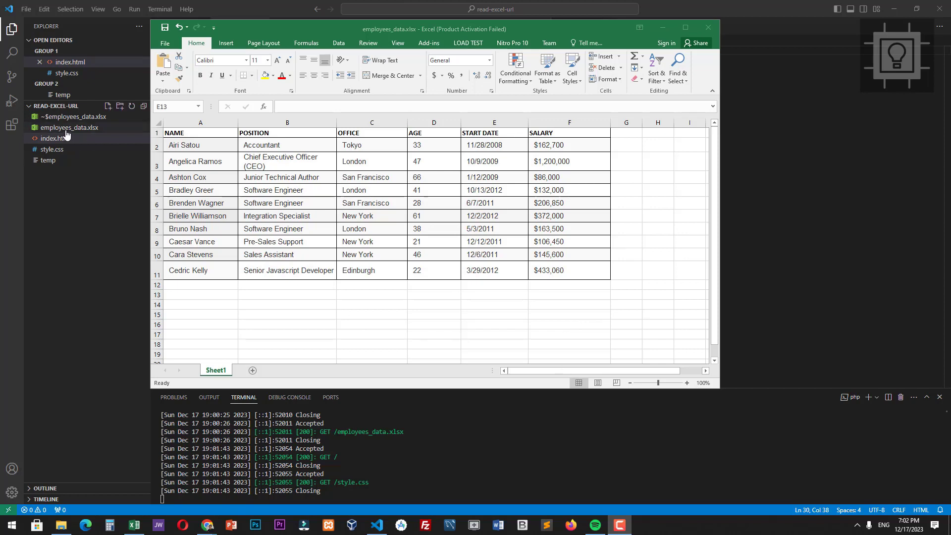
{"action": "mouse_move", "coordinate": [54, 138]}
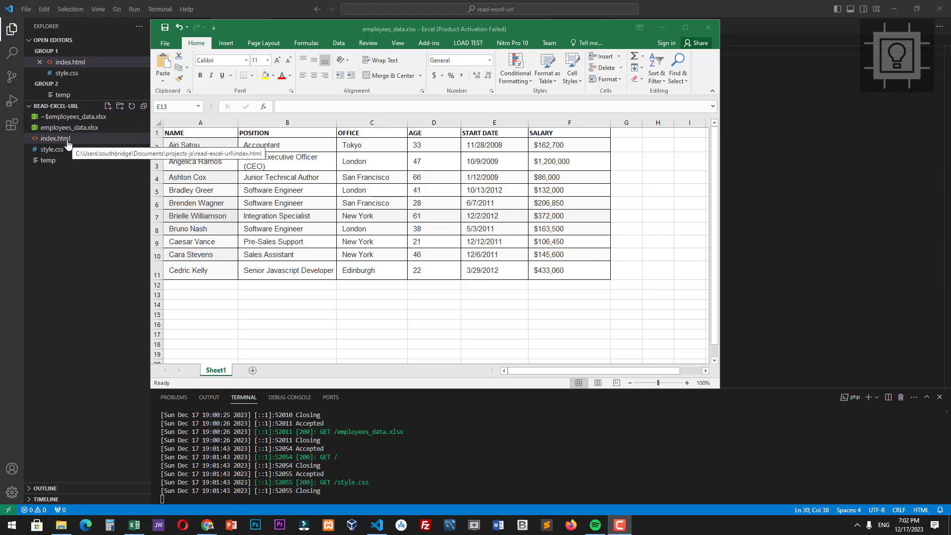
{"action": "mouse_move", "coordinate": [54, 138]}
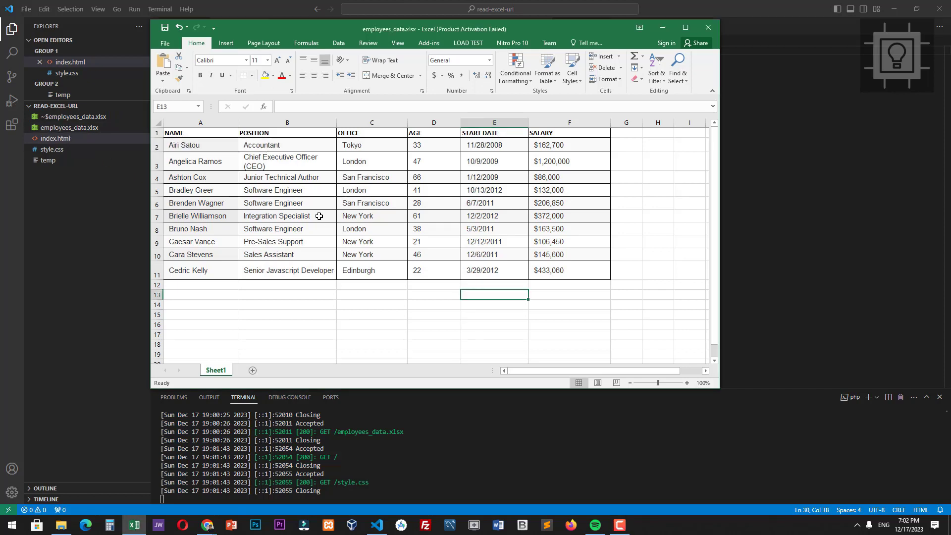
Step: Try loading the employee data into the page
{"action": "left_click", "coordinate": [371, 229]}
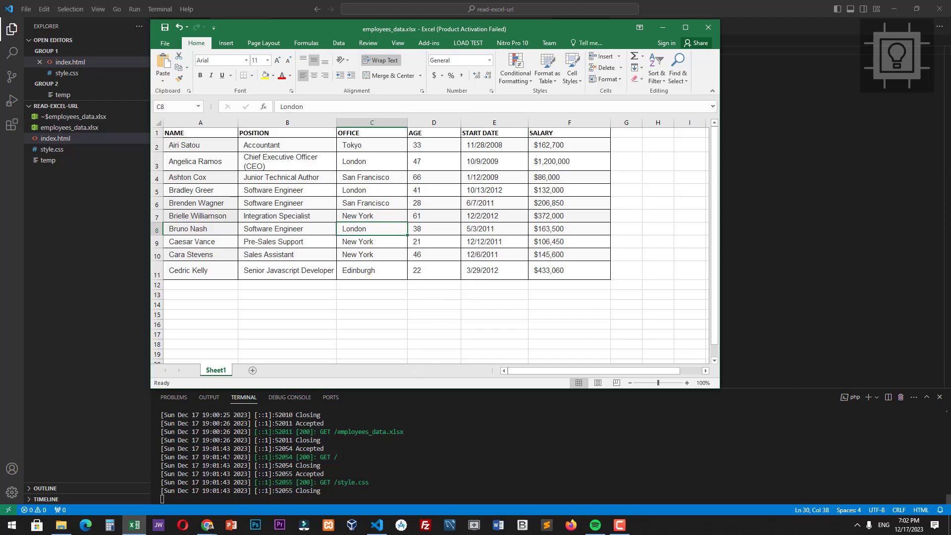
{"action": "left_click", "coordinate": [207, 525]}
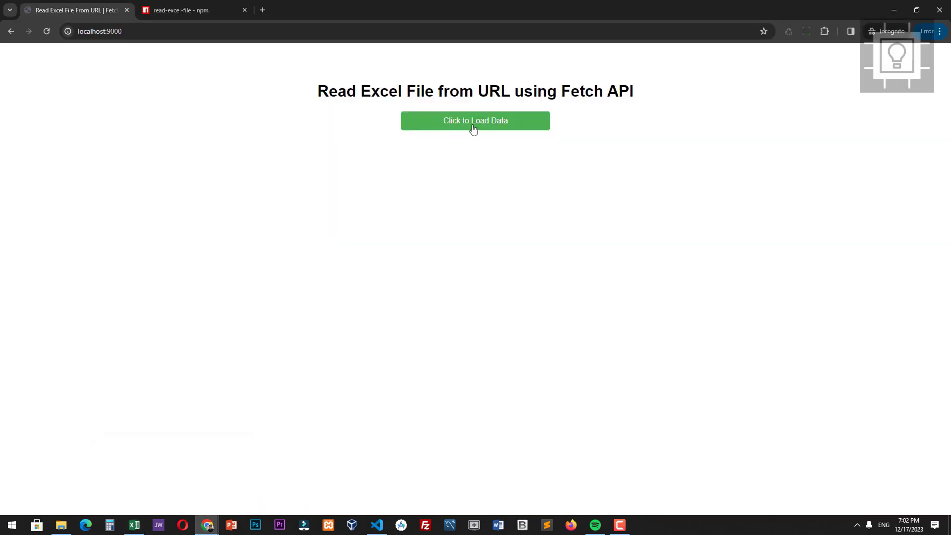
{"action": "left_click", "coordinate": [475, 120]}
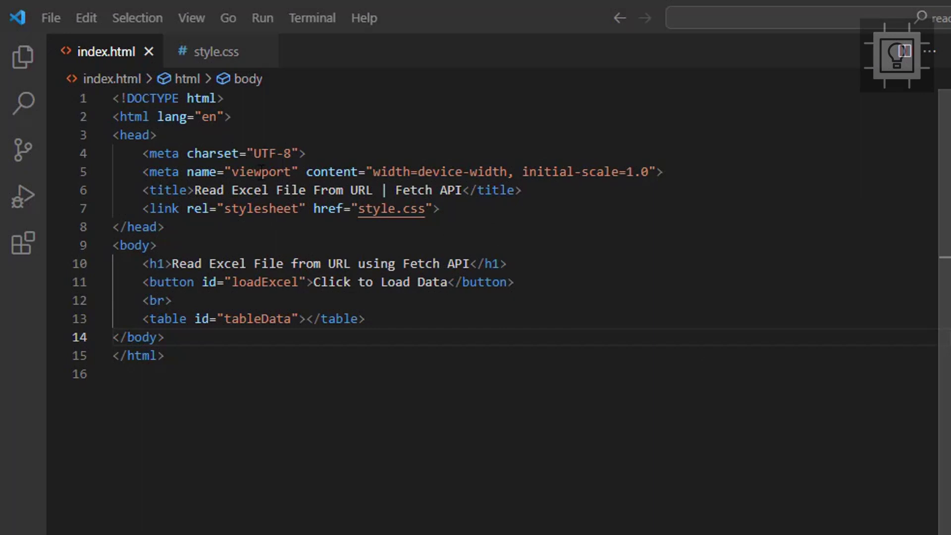
Step: Highlight the page title, the 'Click to Load Data' label and the tableData table id
{"action": "left_click_drag", "start_coordinate": [194, 190], "coordinate": [373, 189]}
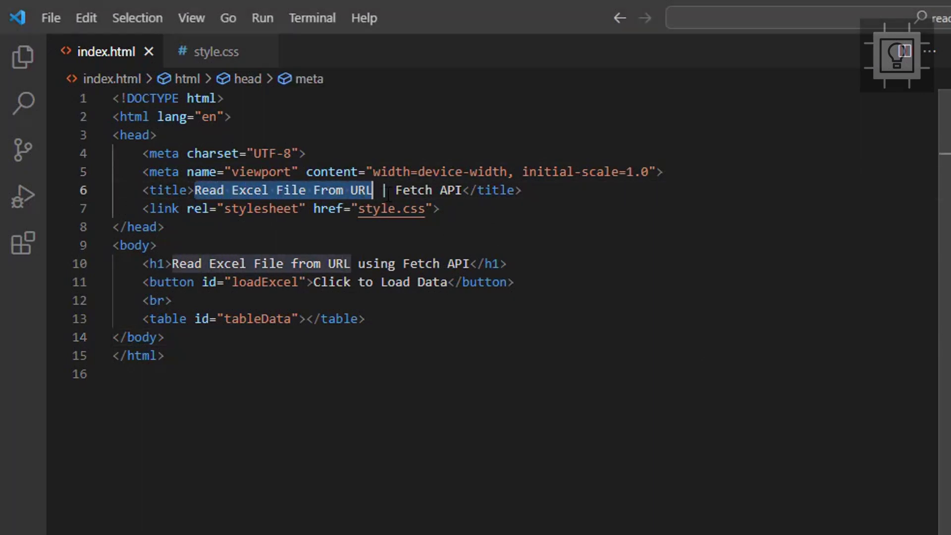
{"action": "left_click", "coordinate": [267, 264]}
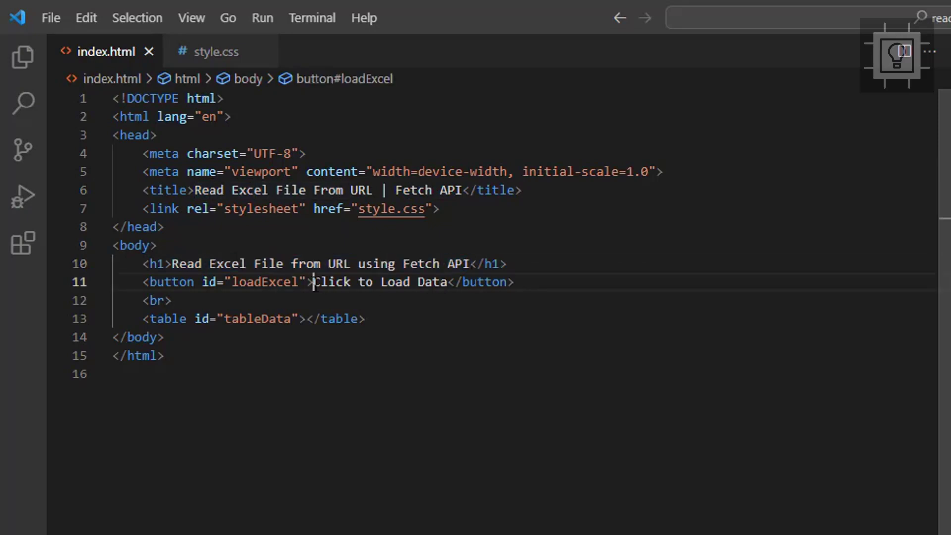
{"action": "double_click", "coordinate": [376, 282]}
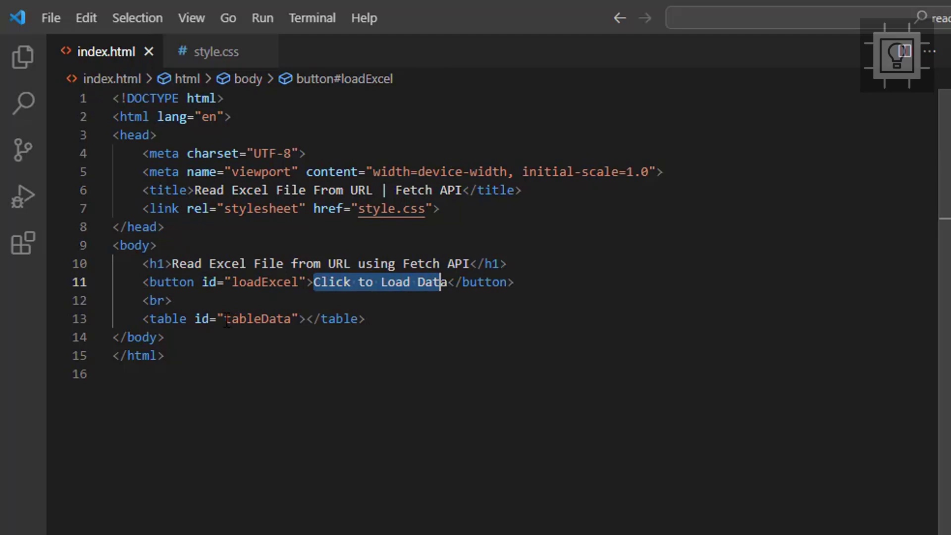
{"action": "double_click", "coordinate": [259, 319]}
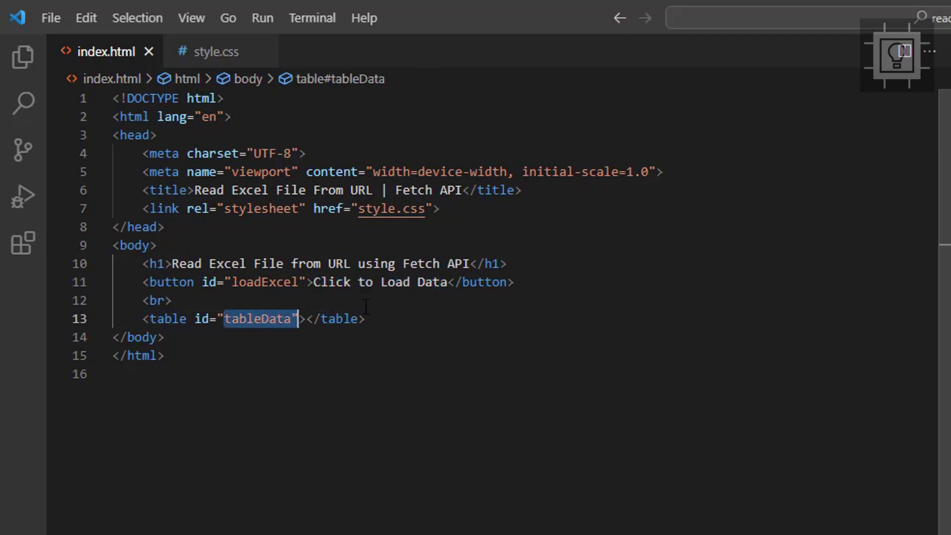
{"action": "left_click", "coordinate": [173, 300]}
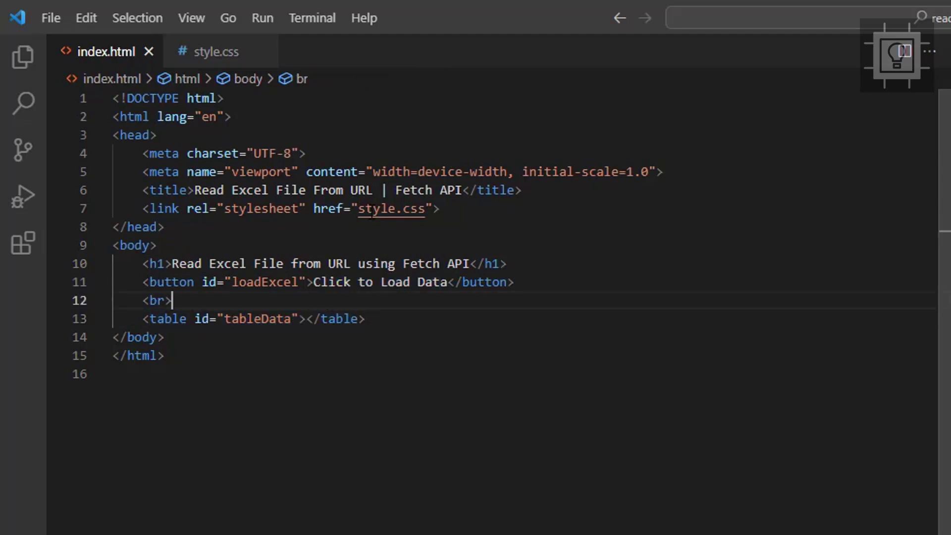
{"action": "mouse_move", "coordinate": [391, 208]}
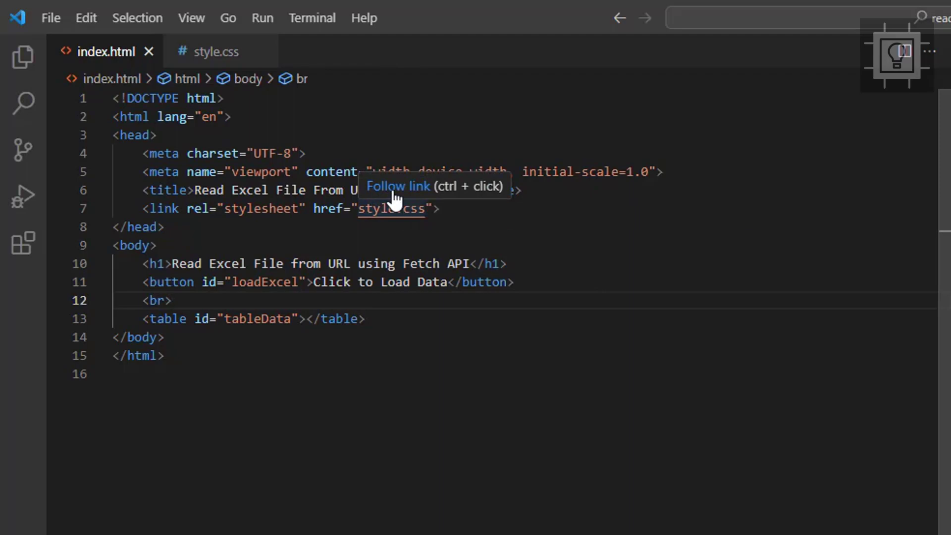
Step: Review style.css, then jump to read-excel-file's standalone CDN version instructions
{"action": "left_click", "coordinate": [216, 51]}
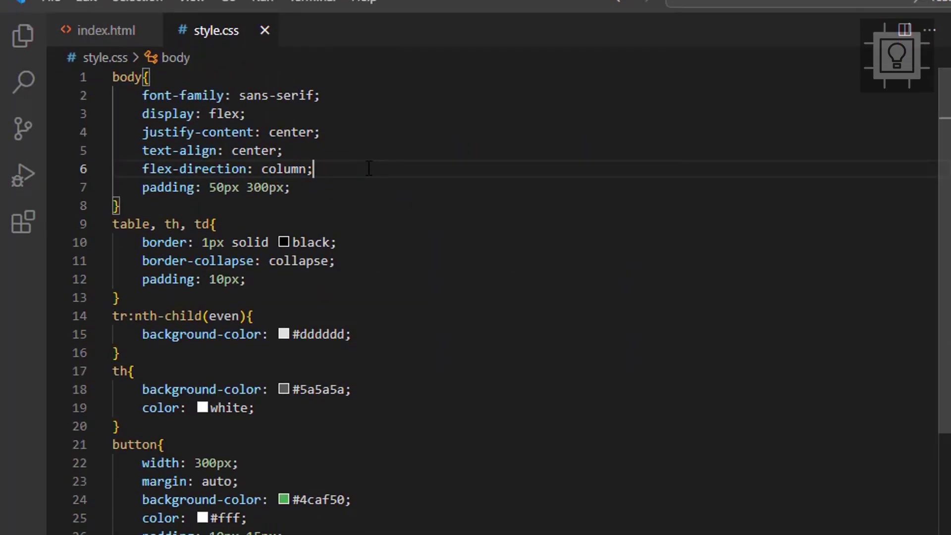
{"action": "scroll", "scroll_direction": "down", "scroll_amount": 3}
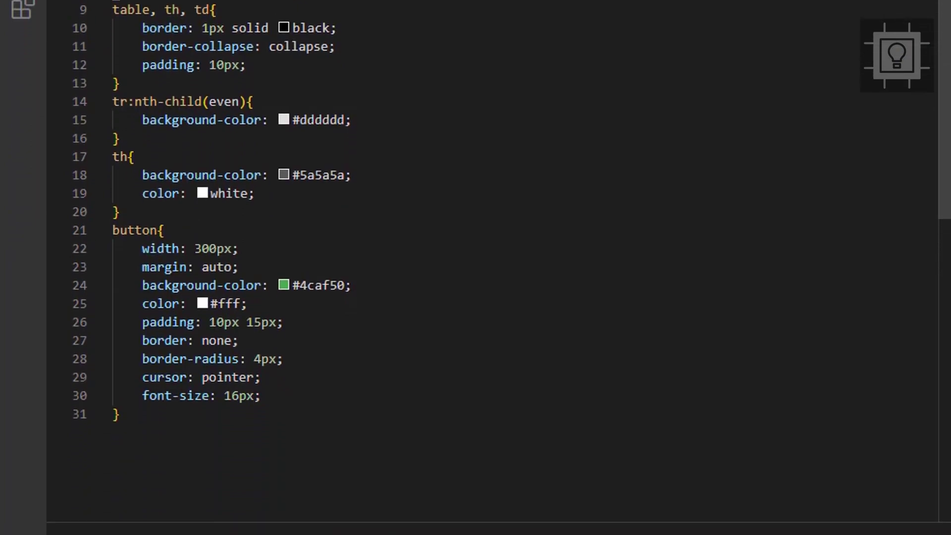
{"action": "left_click", "coordinate": [105, 51]}
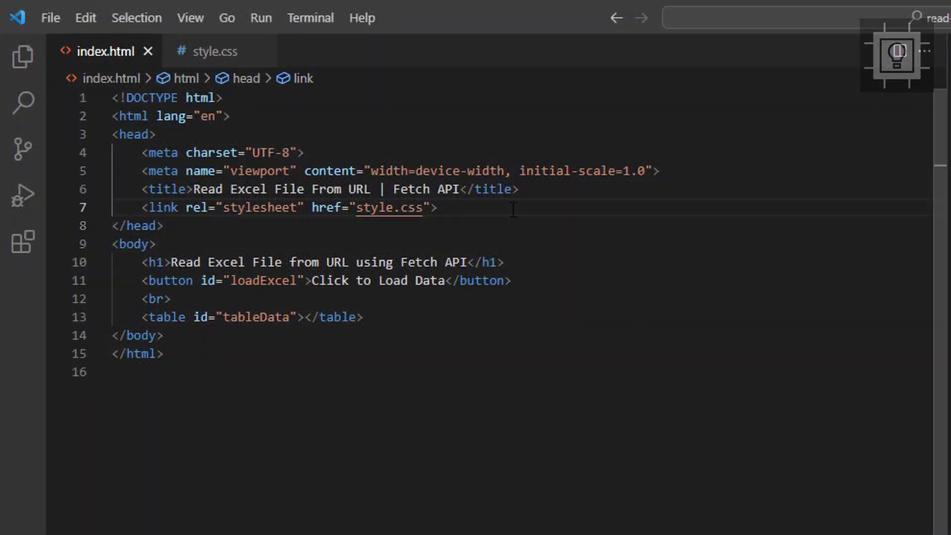
{"action": "key", "text": "Enter"}
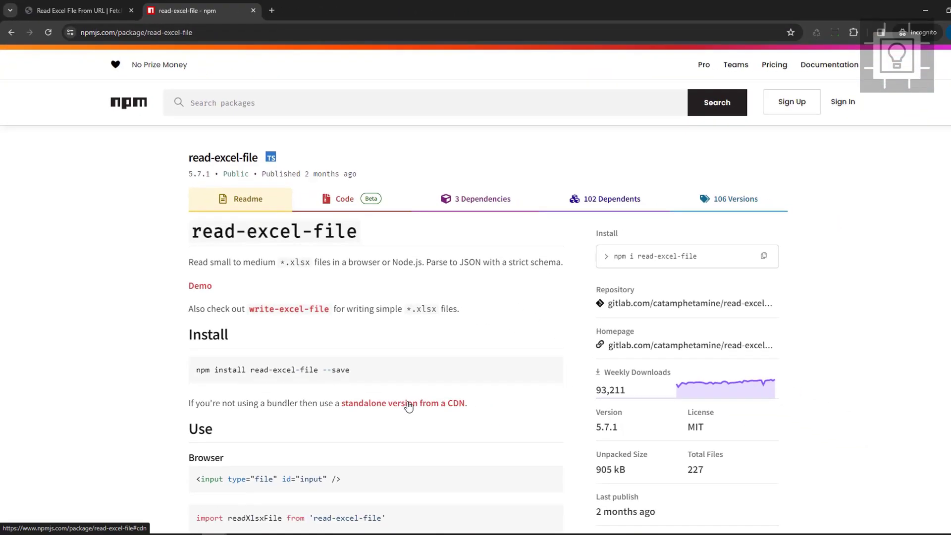
{"action": "left_click", "coordinate": [403, 403]}
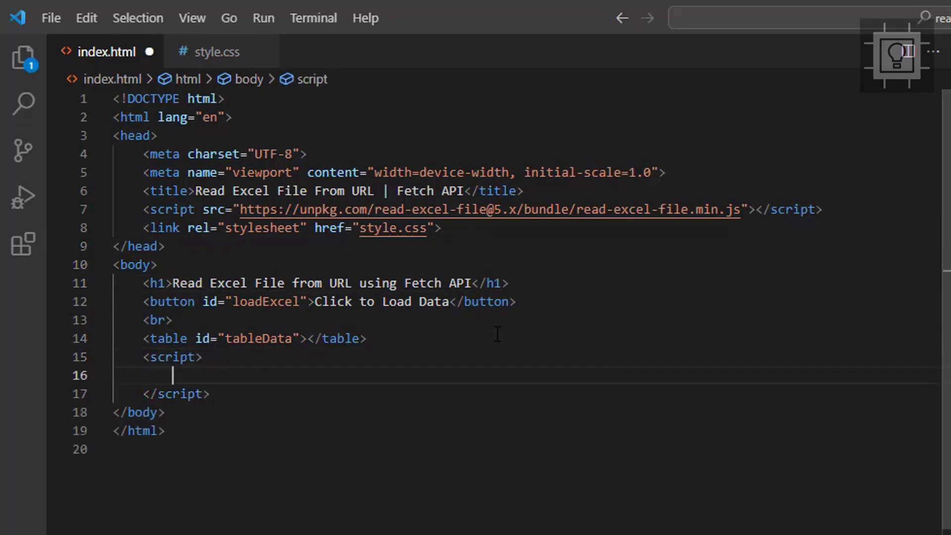
Step: Select the #loadExcel button with querySelector and attach a 'click' event listener
{"action": "type", "text": "let"}
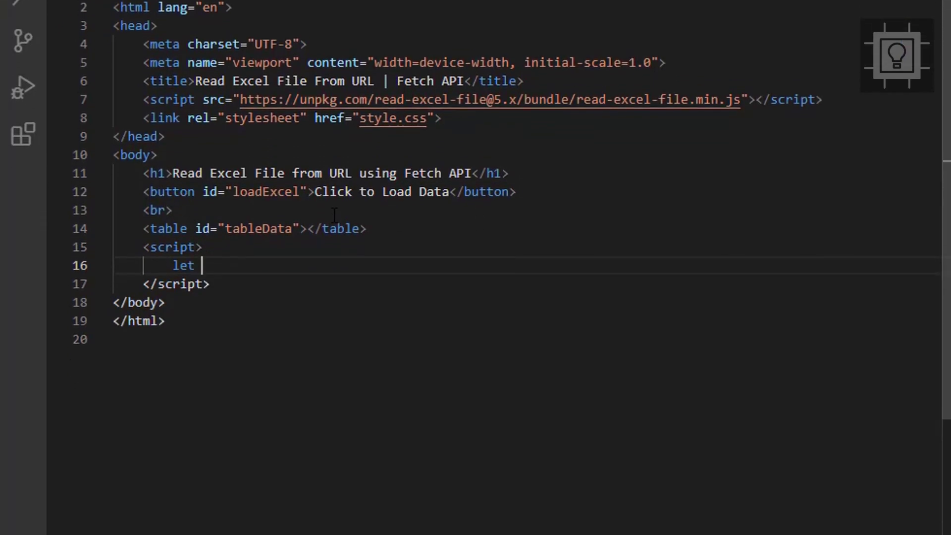
{"action": "type", "text": "btn = document.querySelector('');"}
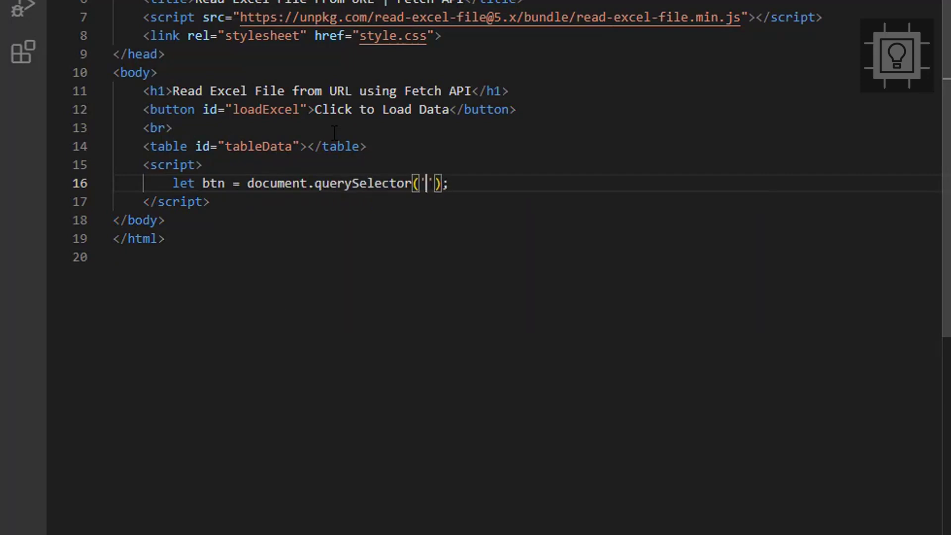
{"action": "type", "text": "#loadExcel"}
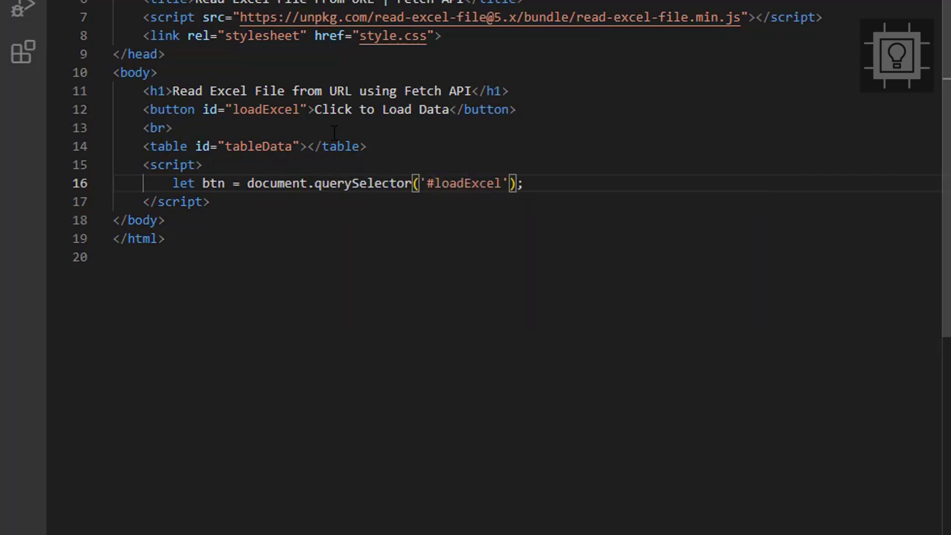
{"action": "type", "text": "btn.addEventListener("}
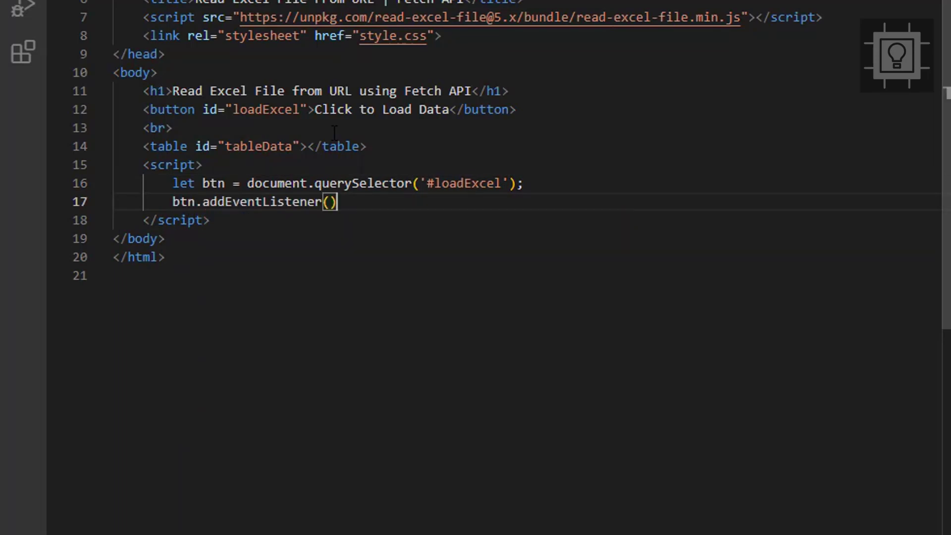
{"action": "type", "text": "'cli'"}
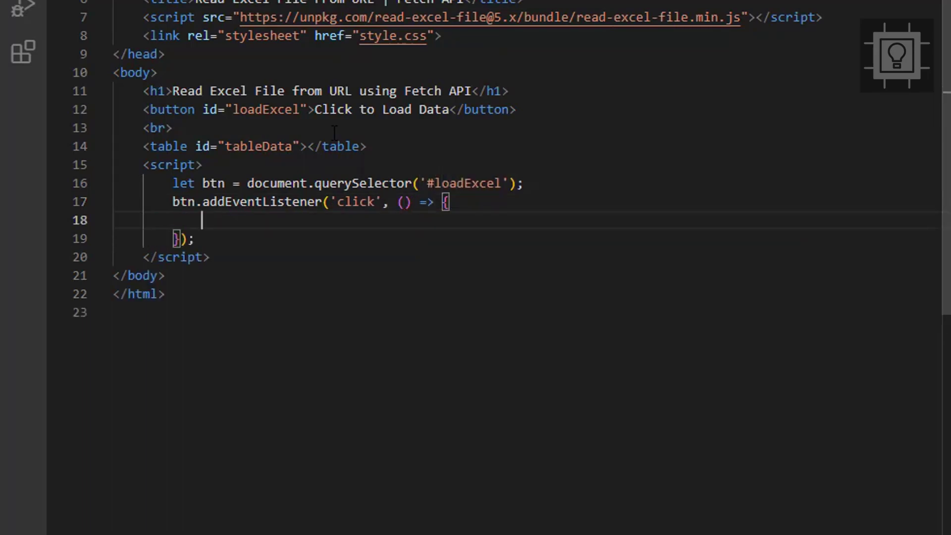
Step: Add the comment '// FETCH EXCEL FILE FROM A LOCAL' inside the handler
{"action": "type", "text": "// FETCH EX"}
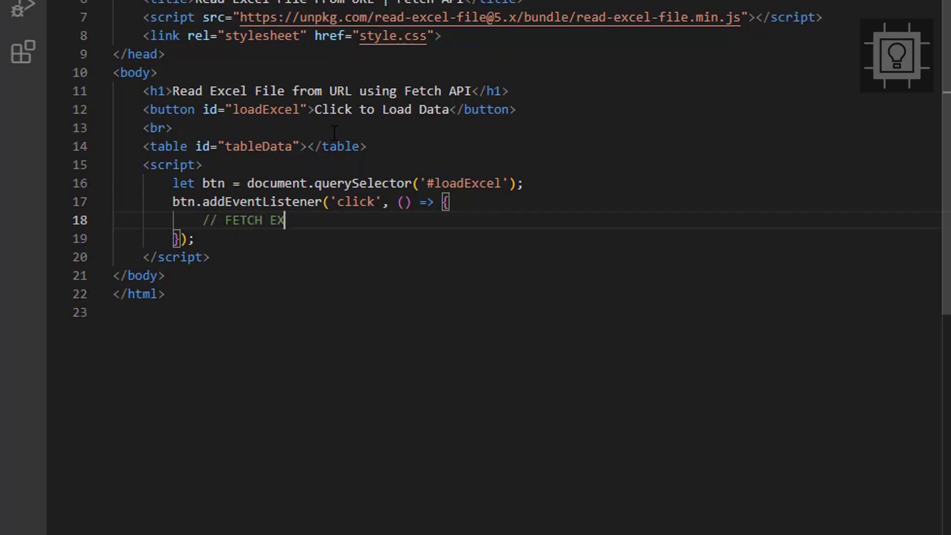
{"action": "type", "text": "CEL FILE FROM A URL OR"}
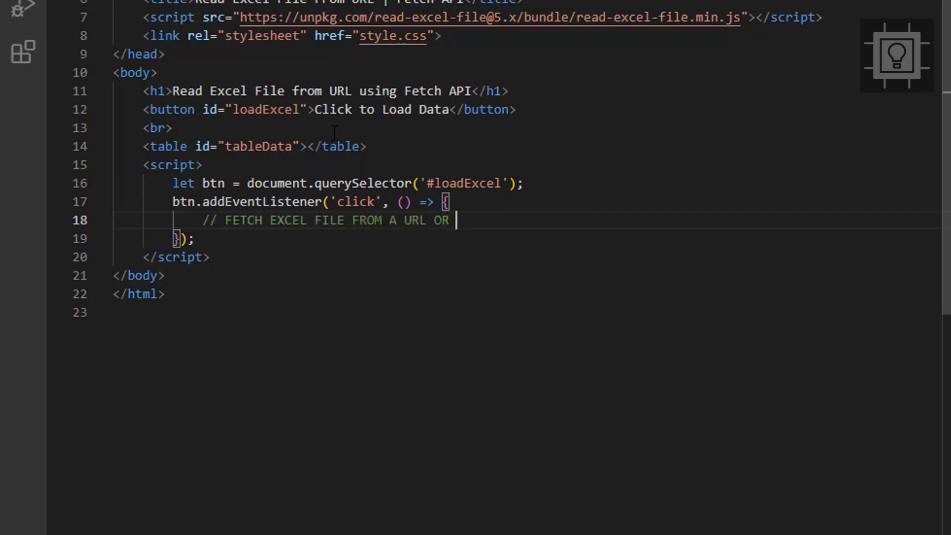
{"action": "type", "text": "LOCA"}
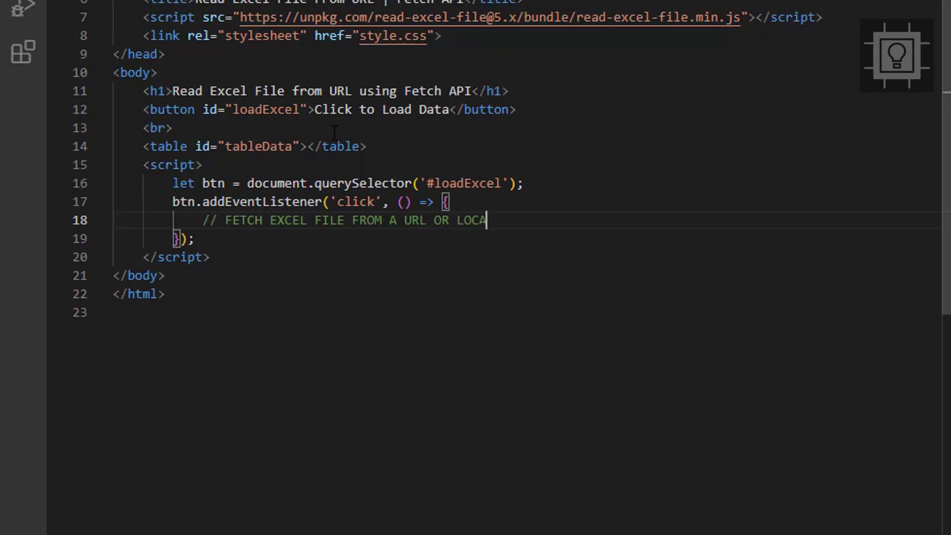
{"action": "type", "text": "L URL"}
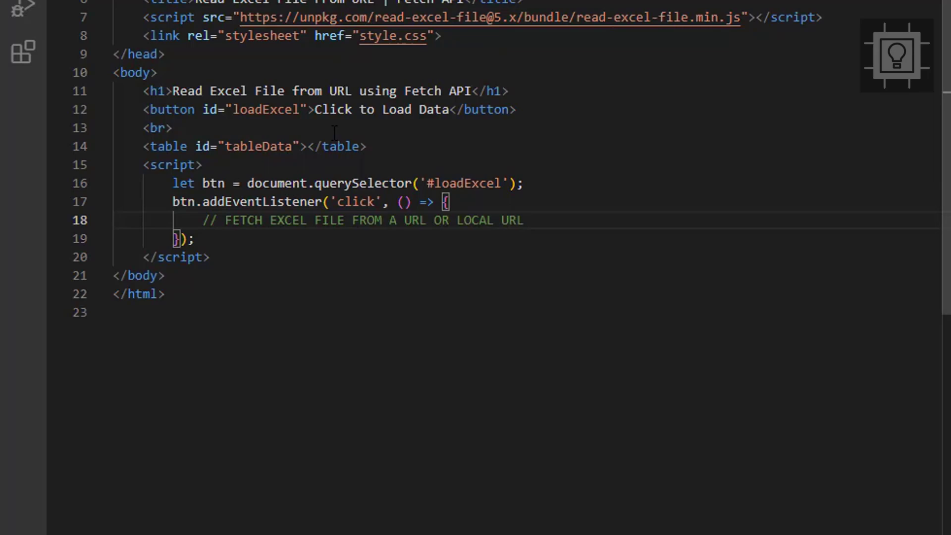
Step: Fetch '/employees_data.xlsx' and convert the response to a blob
{"action": "type", "text": "fea"}
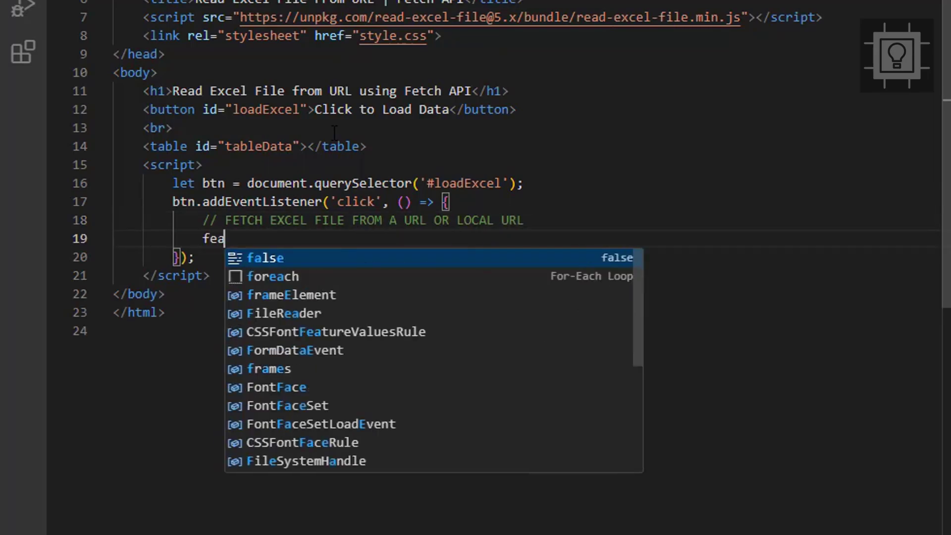
{"action": "type", "text": "tch()();"}
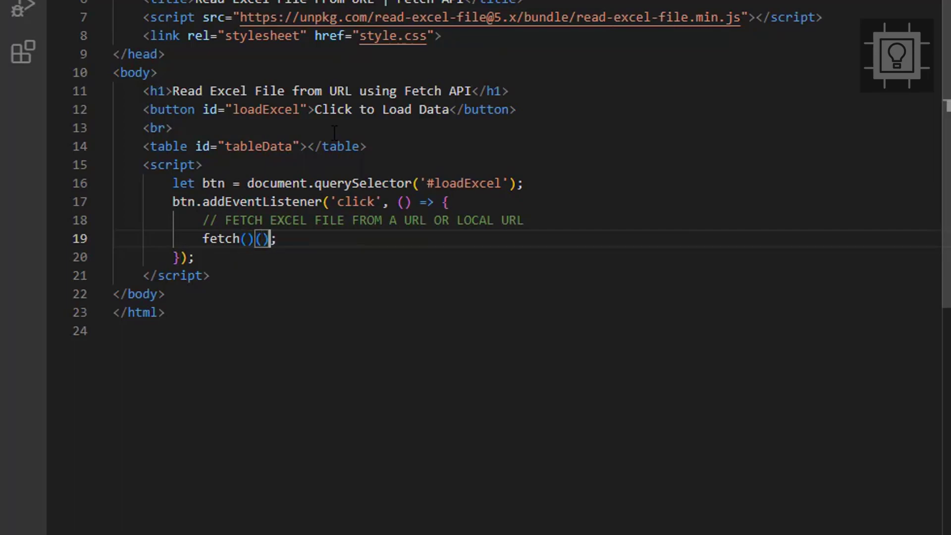
{"action": "key", "text": "Backspace"}
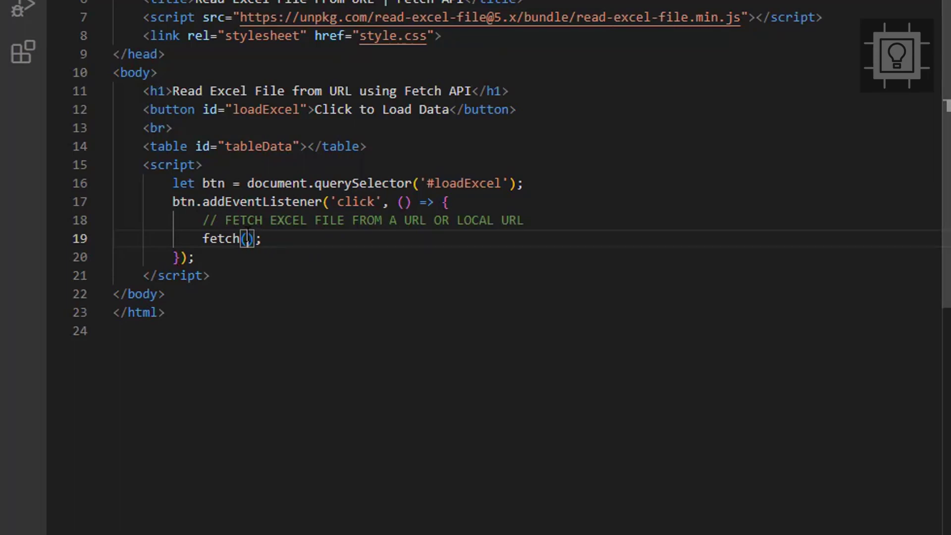
{"action": "type", "text": "'/employees_data.xlsx'"}
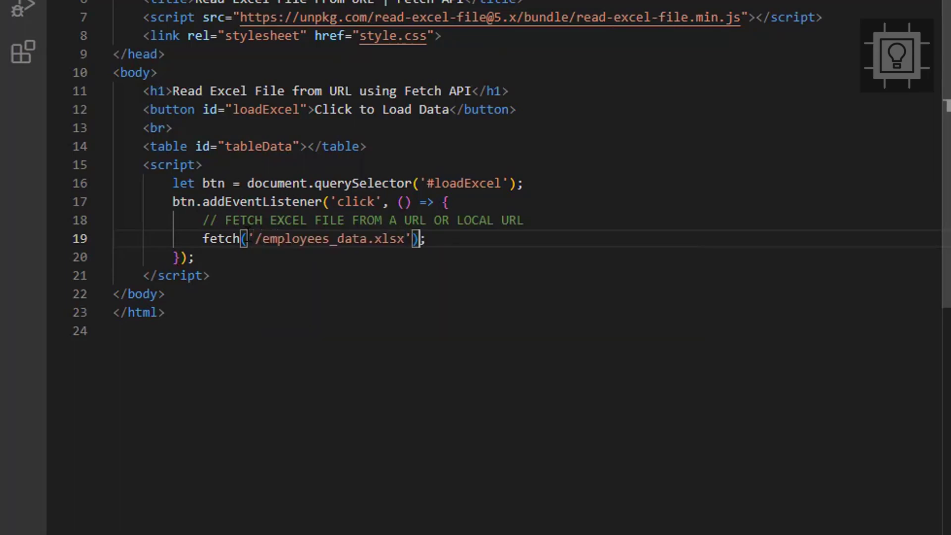
{"action": "type", "text": "."}
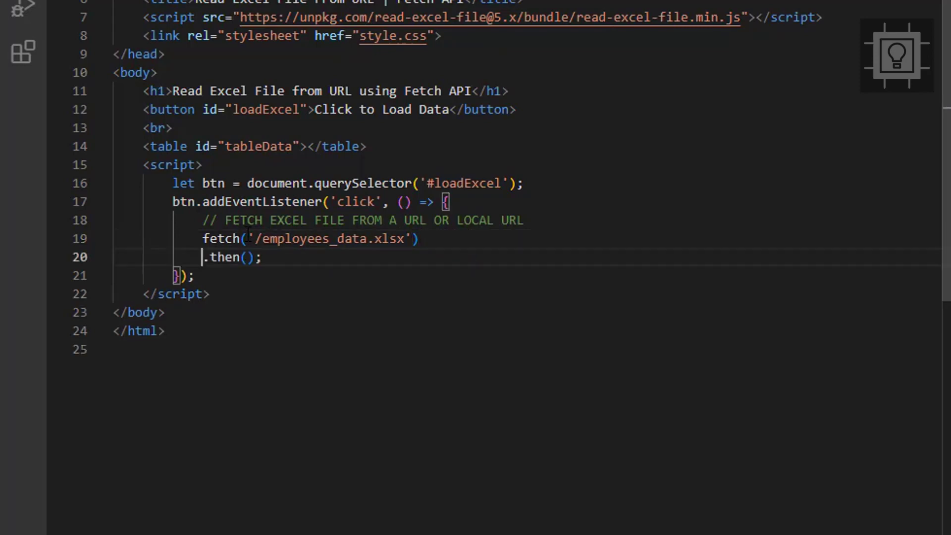
{"action": "type", "text": "response =>"}
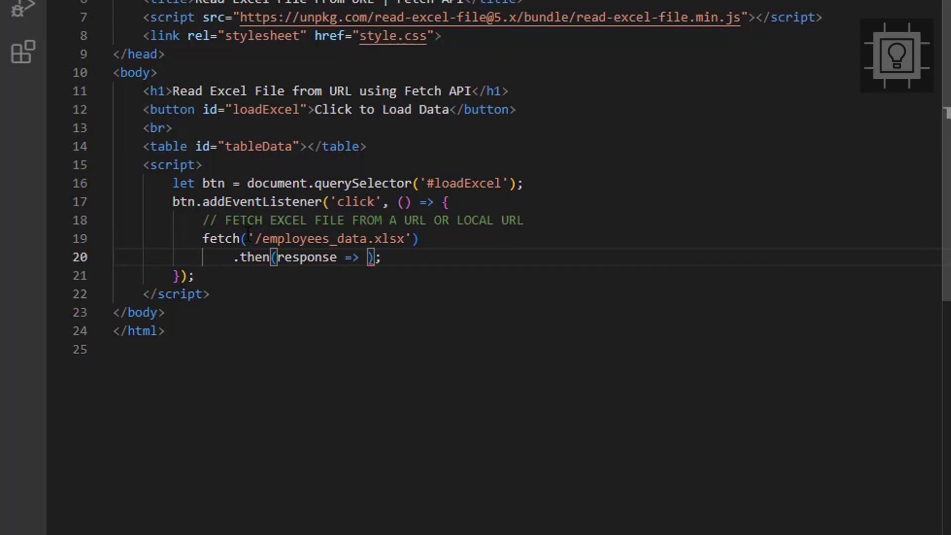
{"action": "type", "text": "response.blob"}
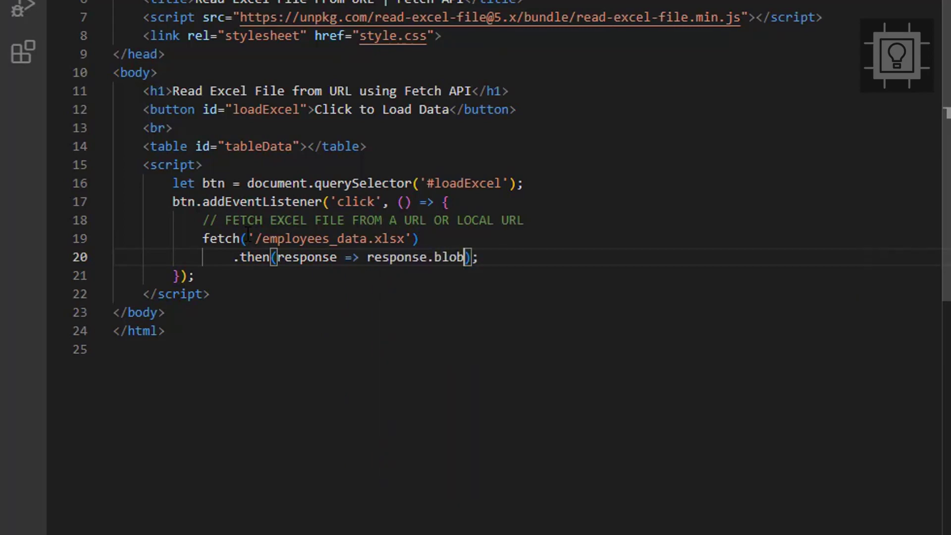
{"action": "type", "text": "().then()"}
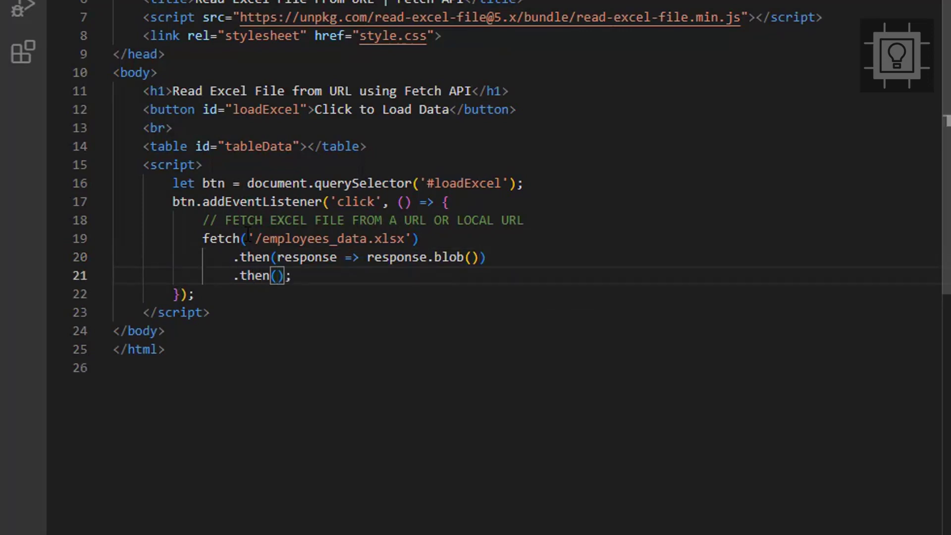
Step: Parse the blob with readXlsxFile and log the resulting rows to the console
{"action": "type", "text": "blob =>"}
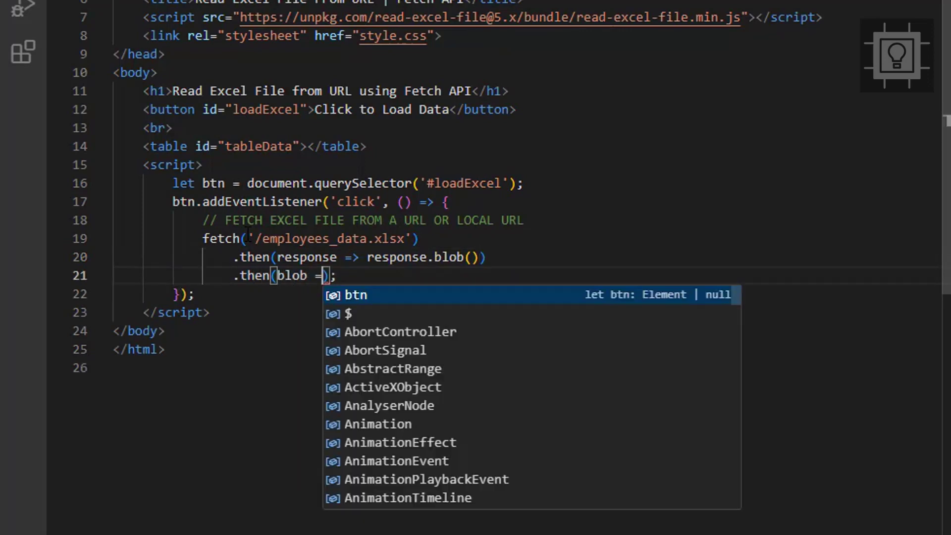
{"action": "type", "text": "readXlsxFile"}
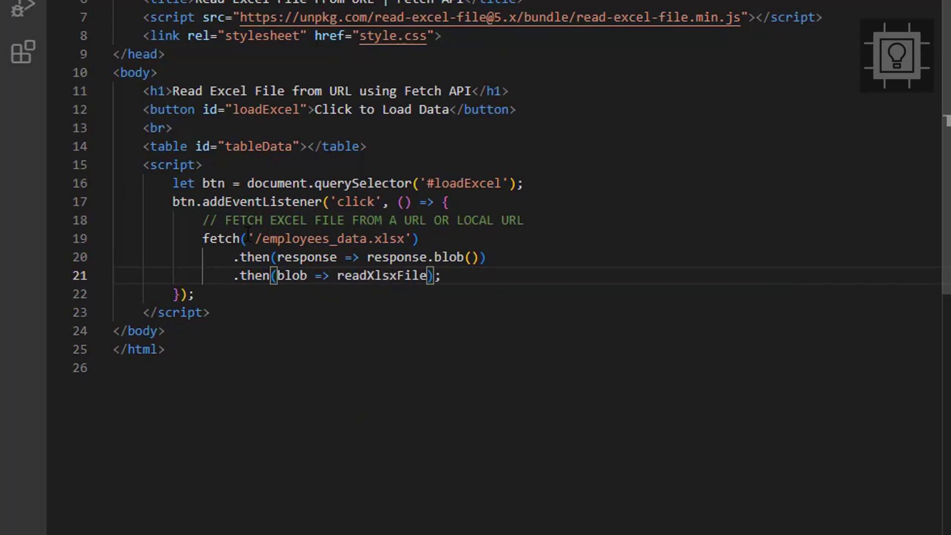
{"action": "type", "text": "blob)"}
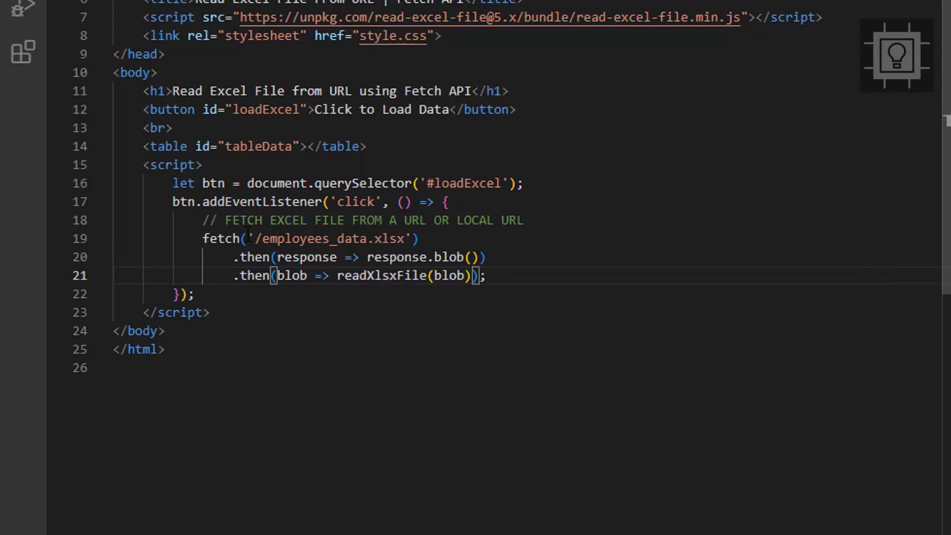
{"action": "type", "text": ".then()"}
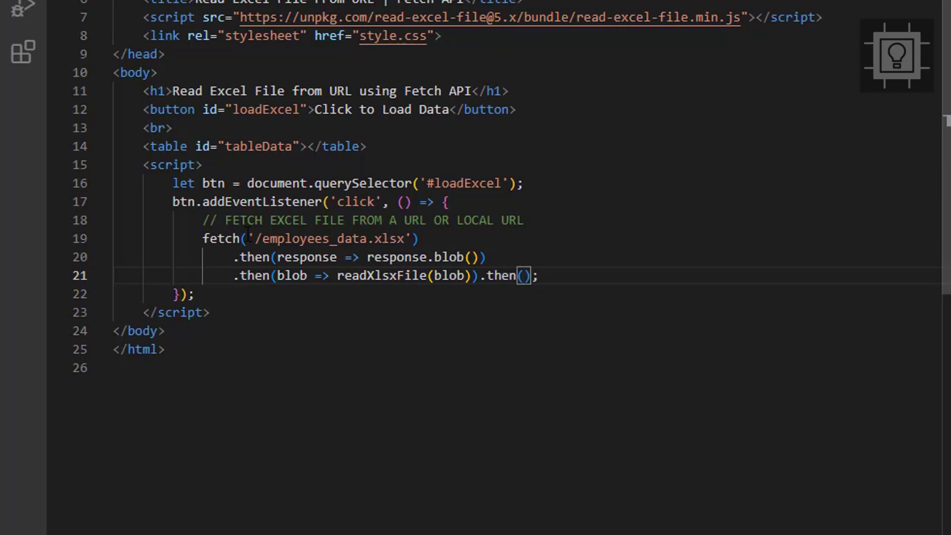
{"action": "key", "text": "Enter"}
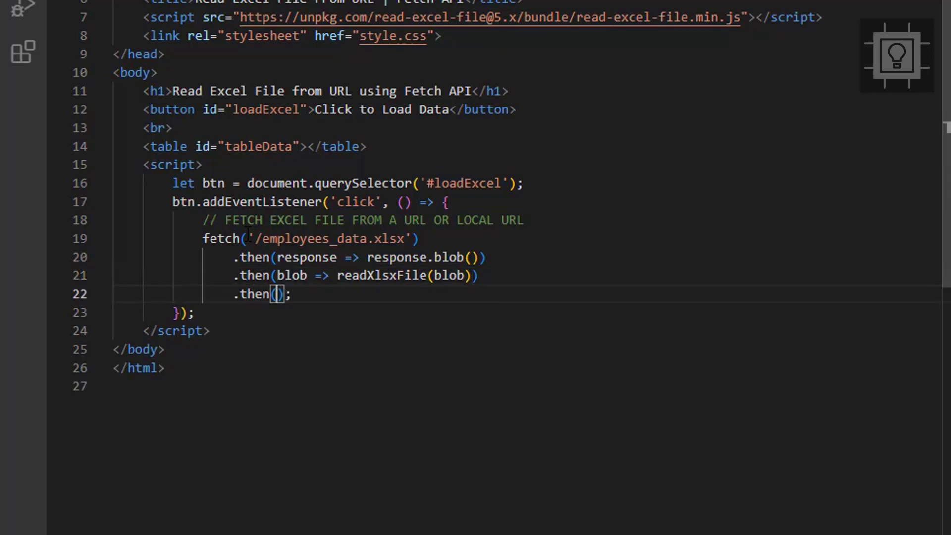
{"action": "type", "text": "() => {"}
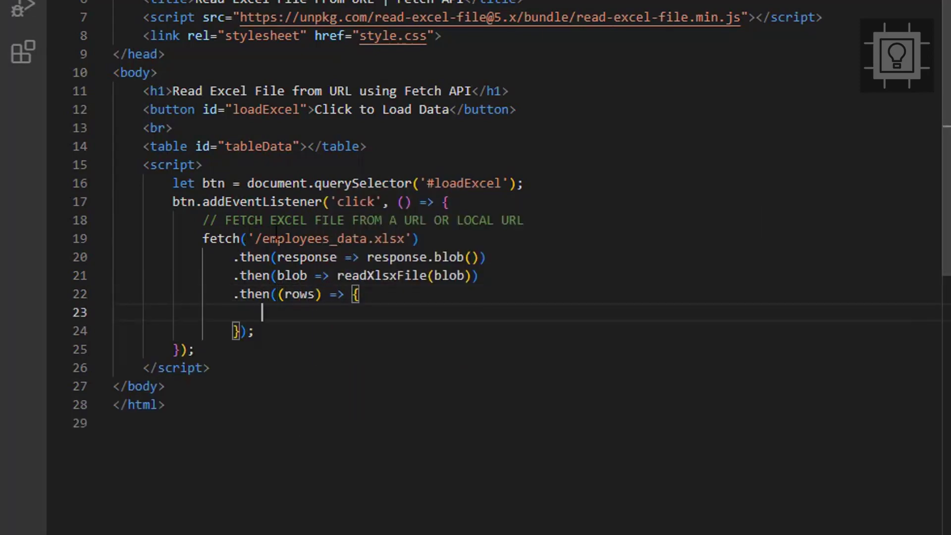
{"action": "type", "text": "console.log();"}
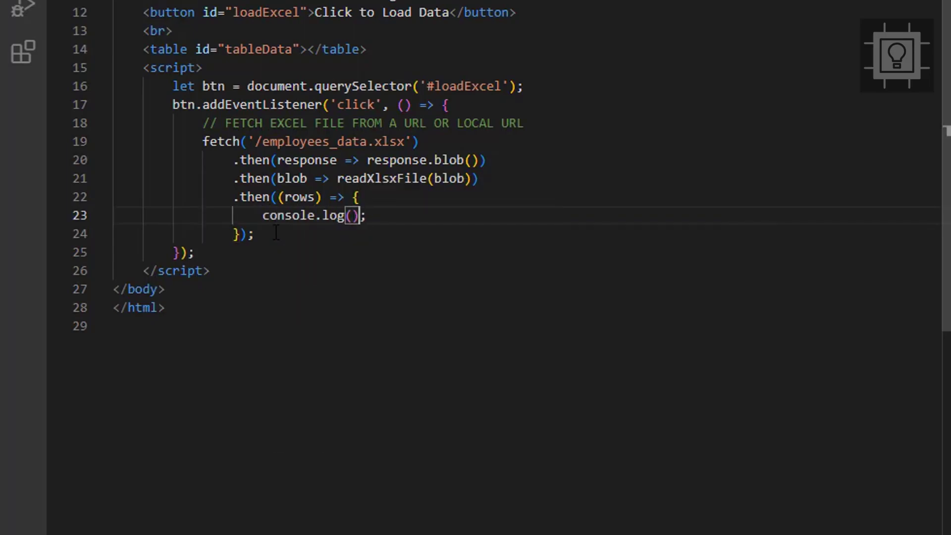
{"action": "type", "text": "rows"}
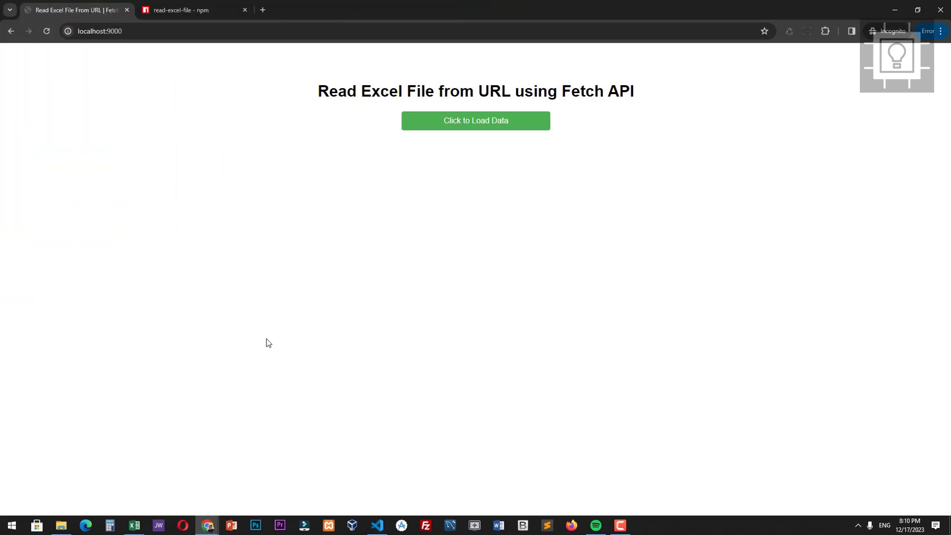
Step: Open DevTools with F12 and click 'Click to Load Data' to test
{"action": "key", "text": "F12"}
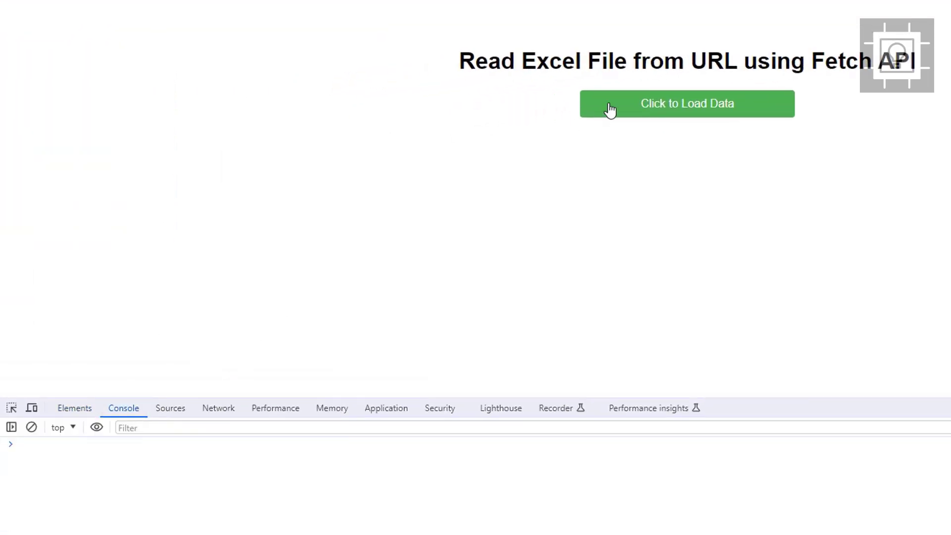
{"action": "left_click", "coordinate": [687, 103]}
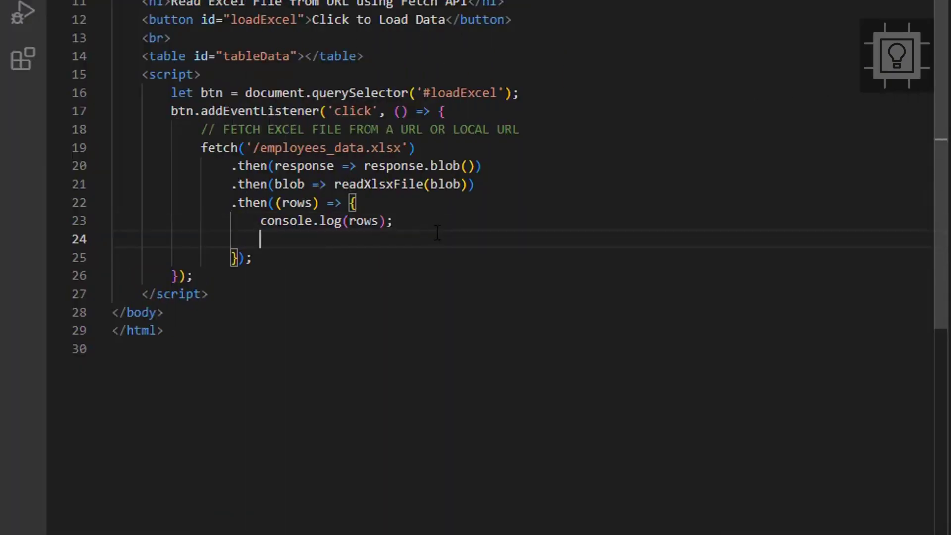
Step: Add '// LOOP THROUGH ROWS', map rows with (row, index), and get the table
{"action": "type", "text": "//"}
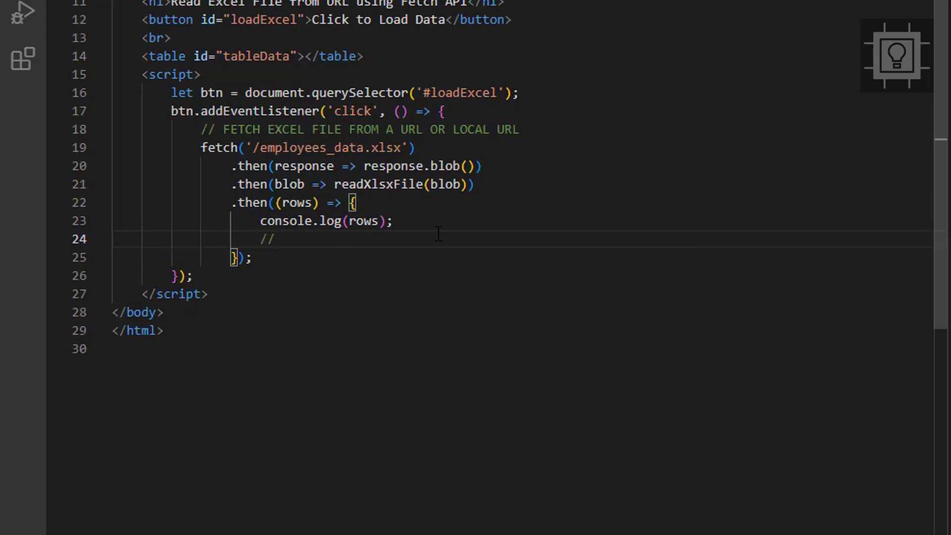
{"action": "type", "text": "LOOP THROUGH ROWS"}
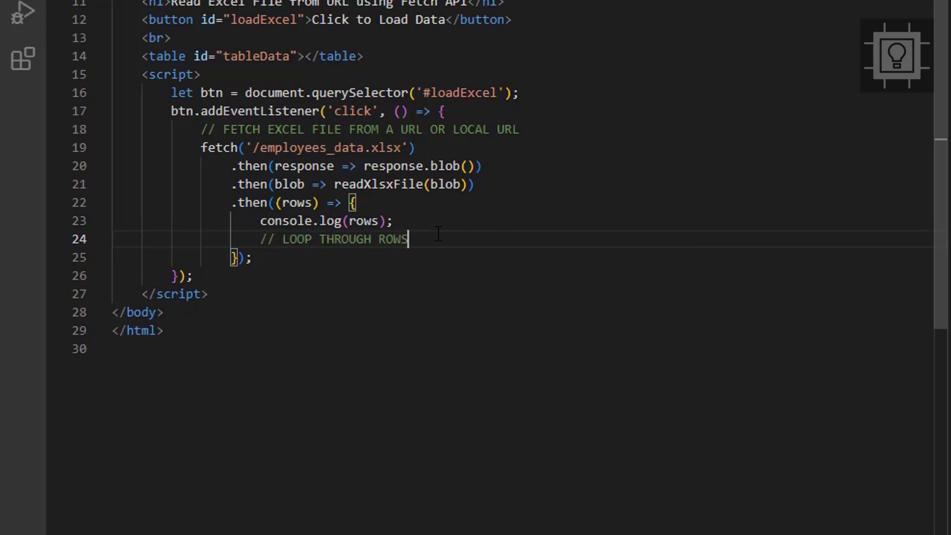
{"action": "type", "text": "rows.map(() => {});"}
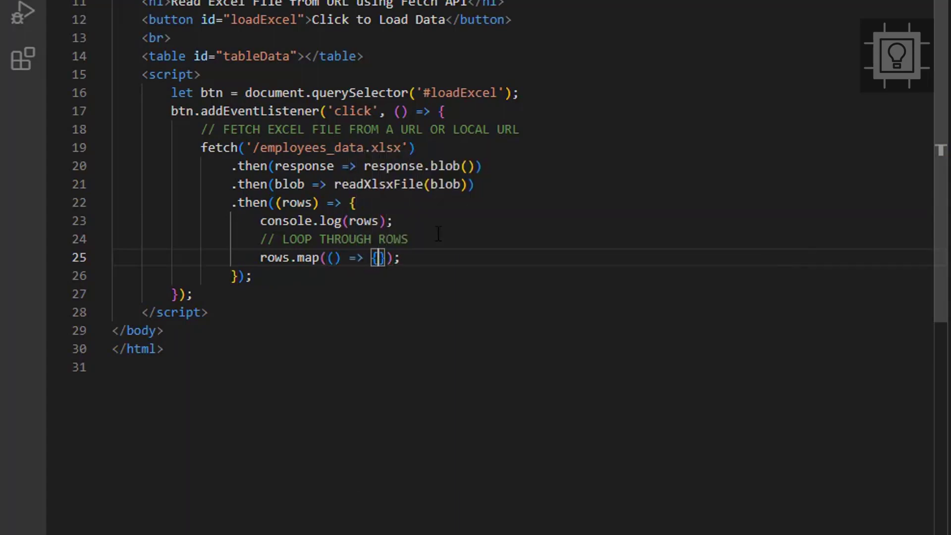
{"action": "type", "text": "row, inde"}
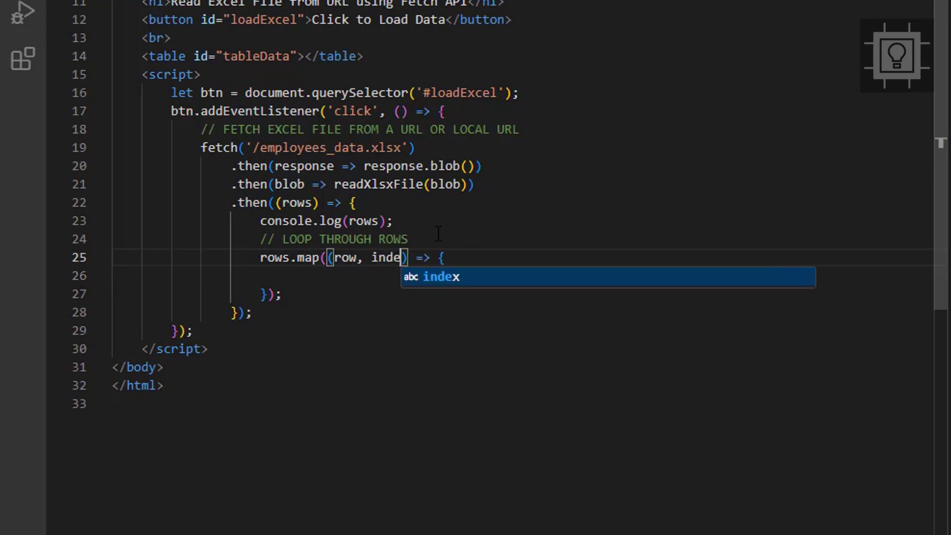
{"action": "type", "text": "let table = document.getElementById('tableData');"}
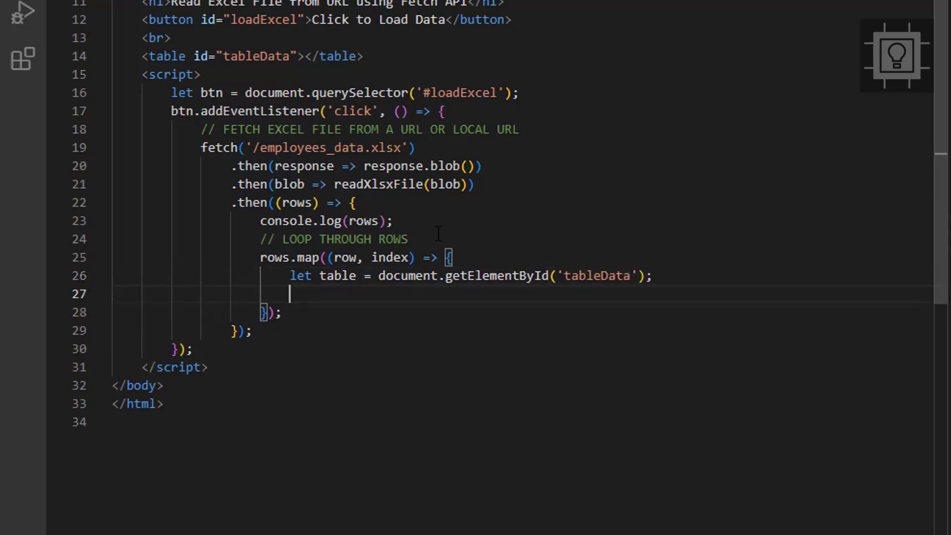
Step: Call generateTableHead(table, row) when index == 0, else generateTableRows(table, row), then increment index
{"action": "type", "text": "(index )"}
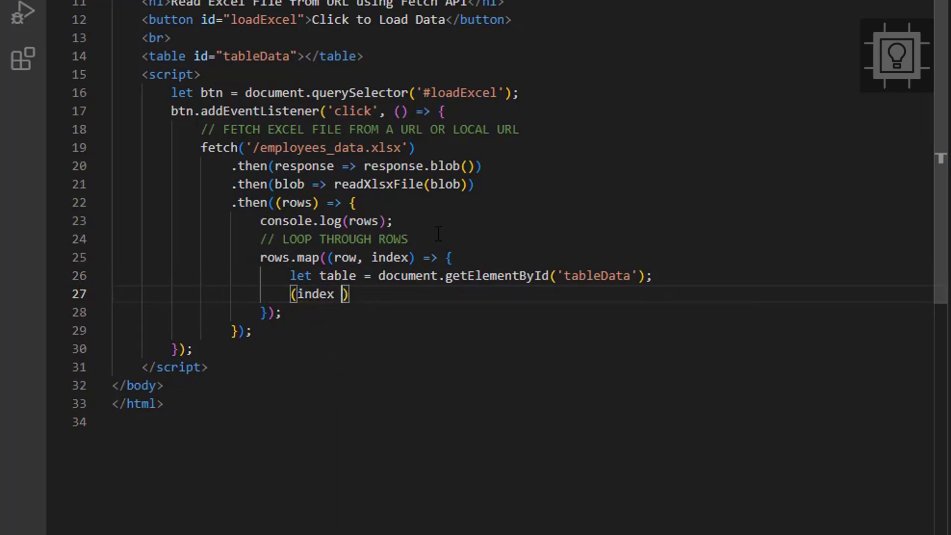
{"action": "type", "text": "== 0)"}
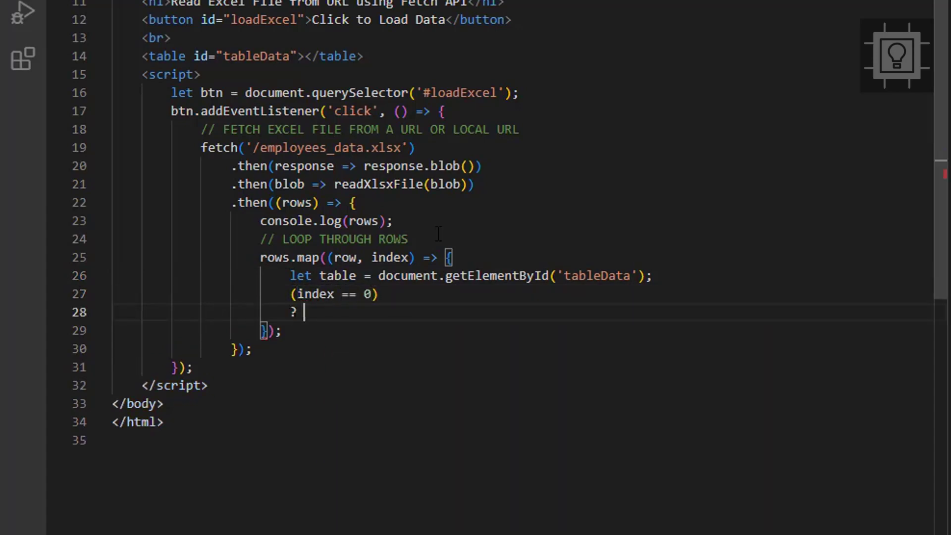
{"action": "type", "text": "generate"}
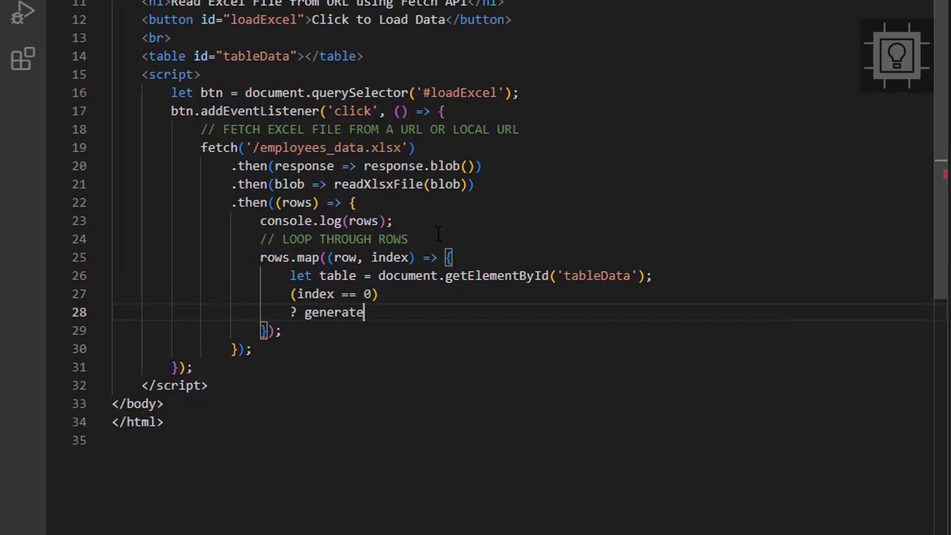
{"action": "type", "text": "TableHead()"}
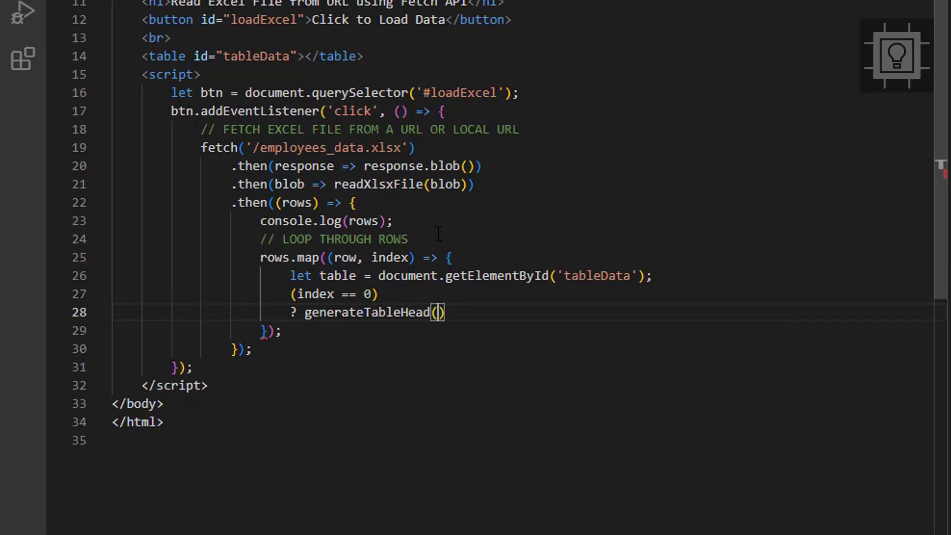
{"action": "type", "text": "table, row"}
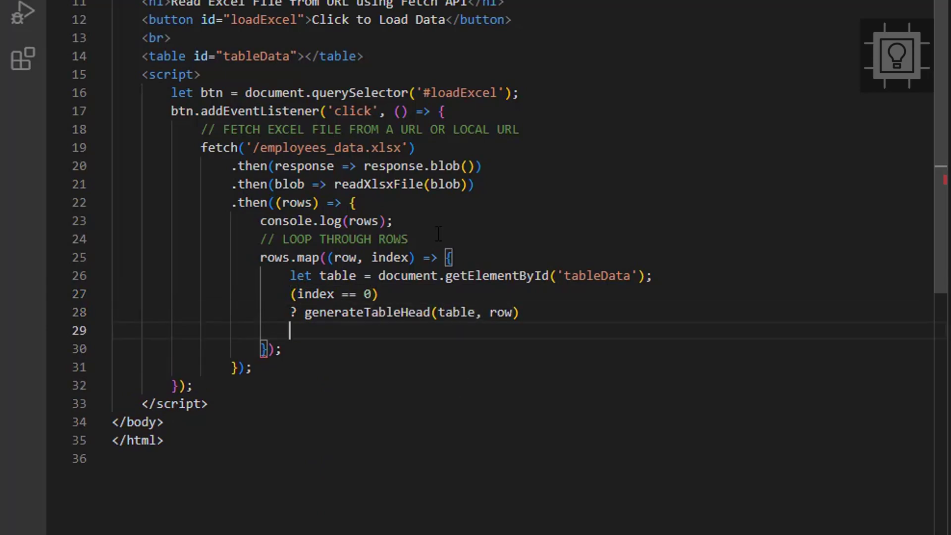
{"action": "type", "text": ": generate"}
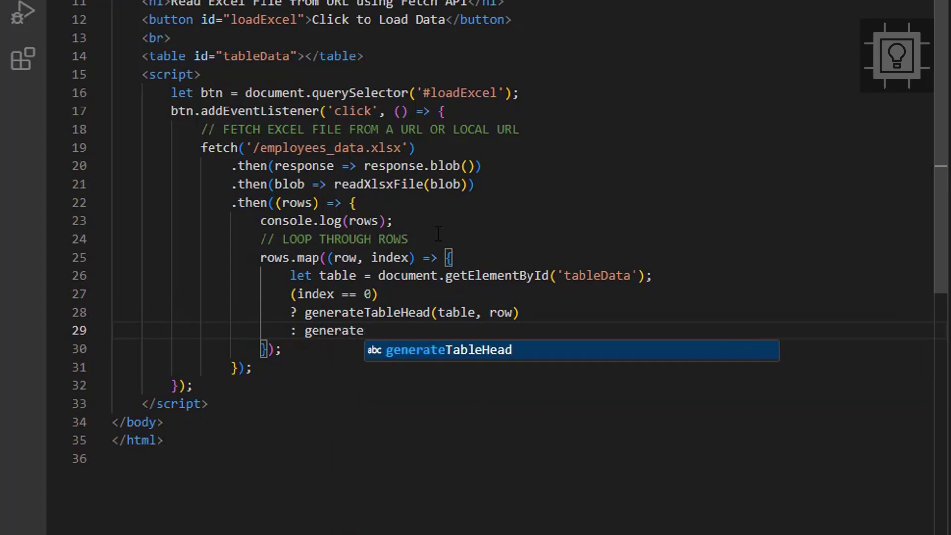
{"action": "type", "text": "TableRows"}
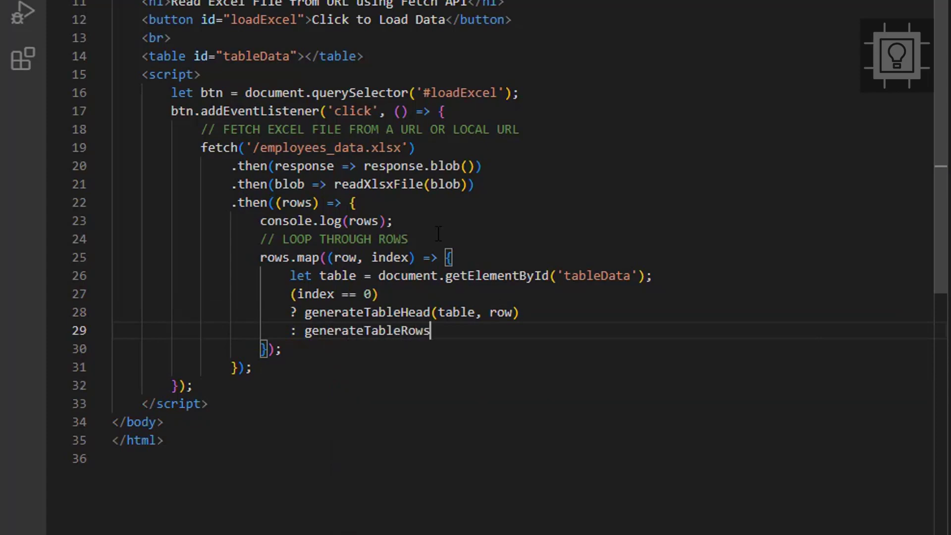
{"action": "type", "text": "(table, row);"}
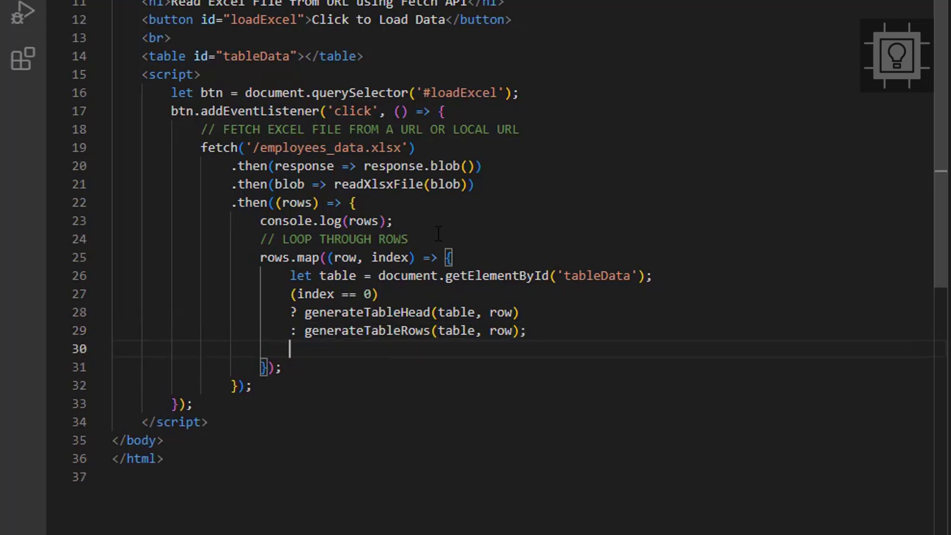
{"action": "type", "text": "index++;"}
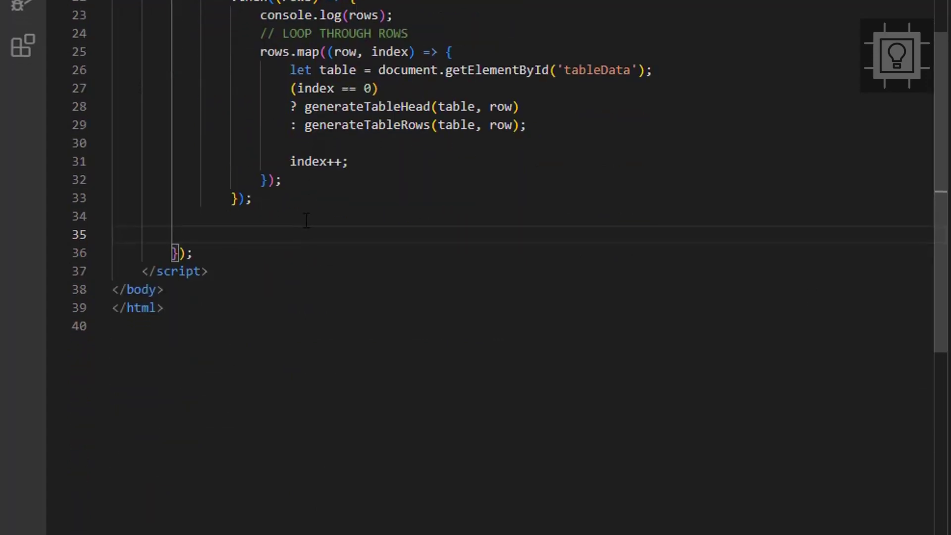
Step: Declare generateTableHead and a generateTableRows(table, data) function
{"action": "type", "text": "function"}
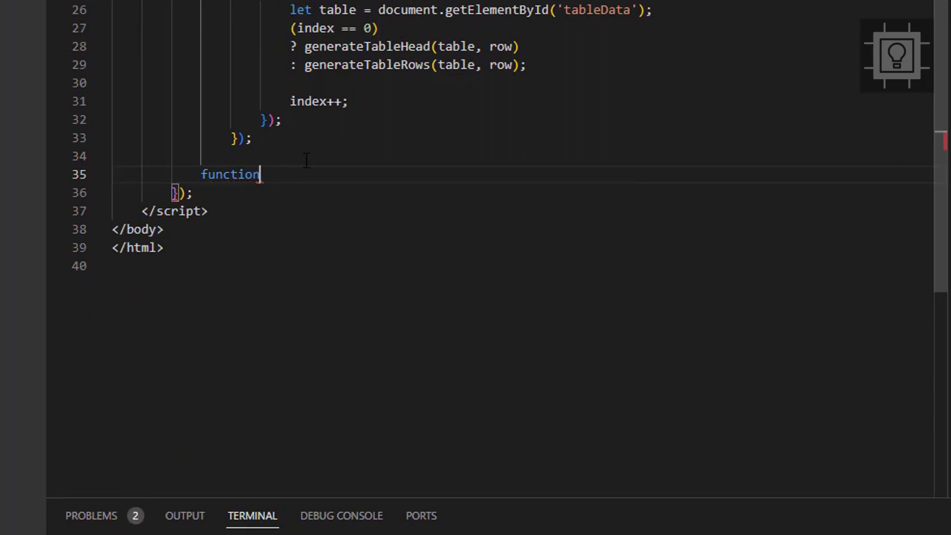
{"action": "type", "text": "generateTableHead"}
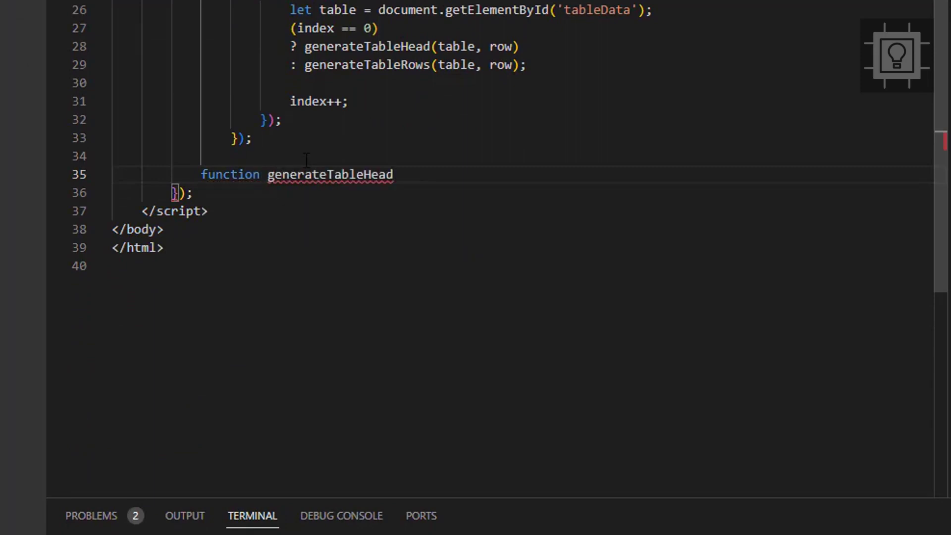
{"action": "type", "text": "(){"}
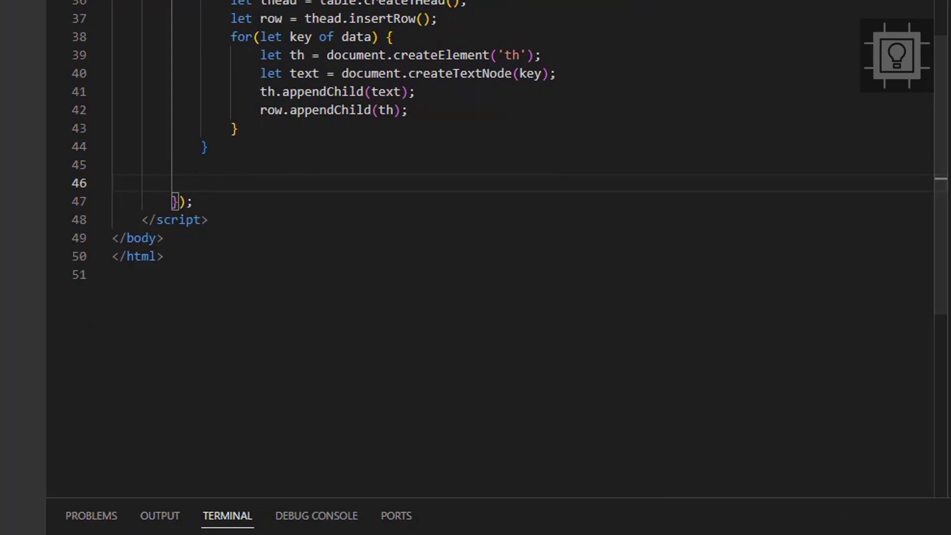
{"action": "type", "text": "function generateTableRows("}
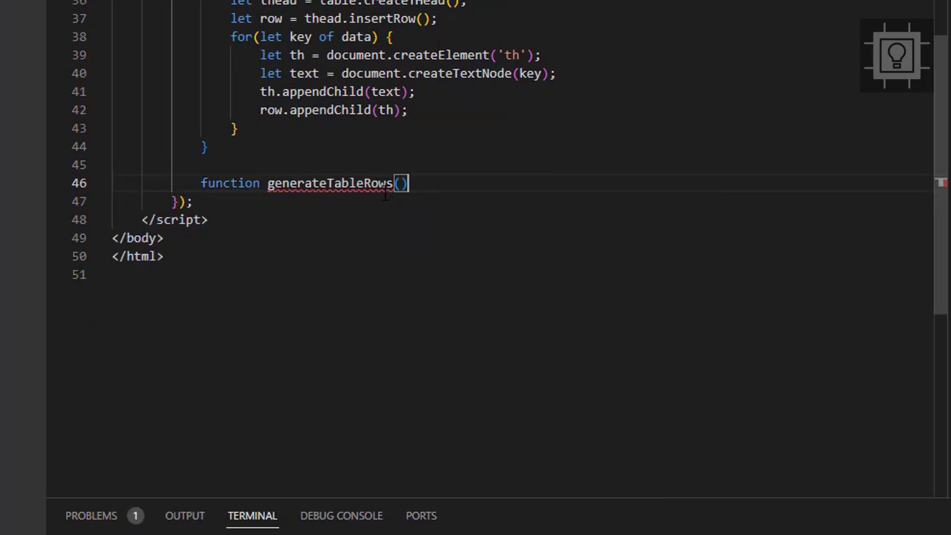
{"action": "type", "text": "{"}
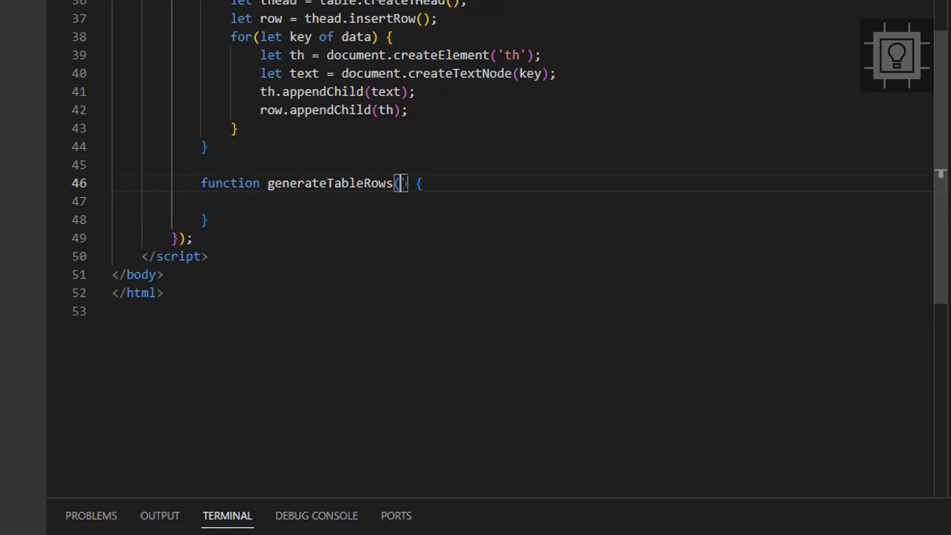
{"action": "type", "text": "table, data"}
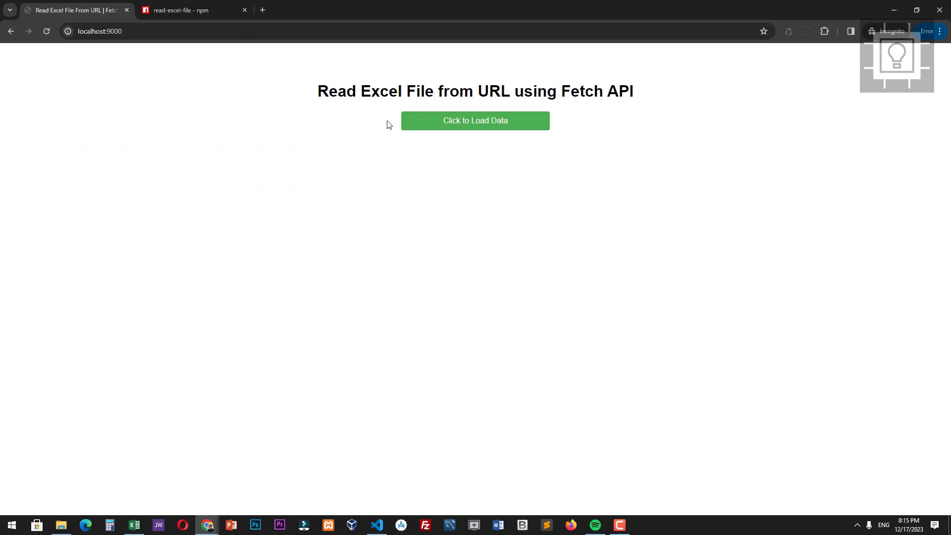
Step: Click the green 'Click to Load Data' button to display the employee table
{"action": "left_click", "coordinate": [475, 121]}
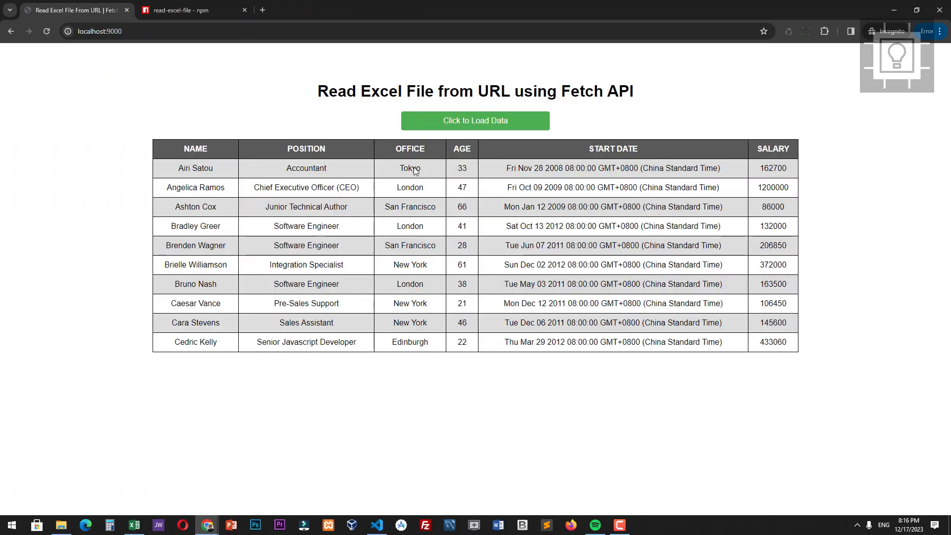
{"action": "mouse_move", "coordinate": [580, 318]}
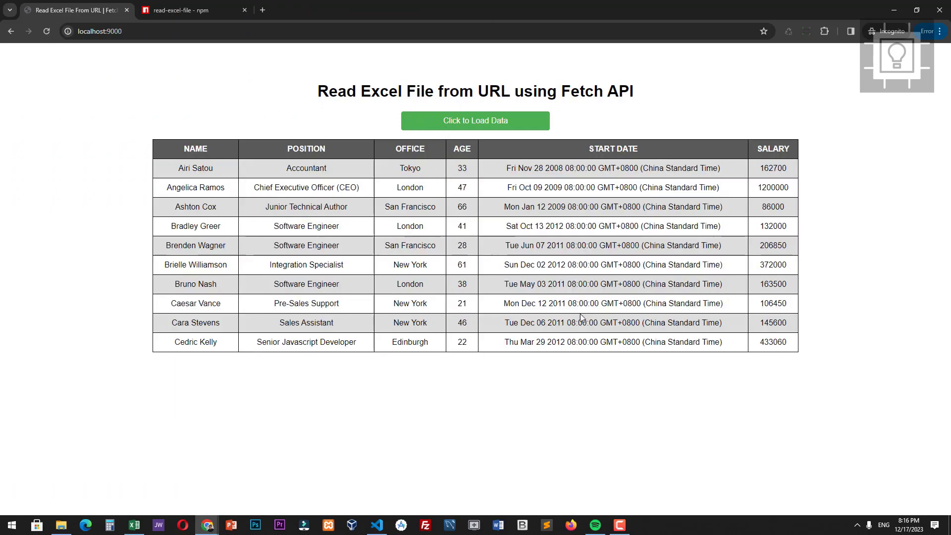
{"action": "mouse_move", "coordinate": [542, 322]}
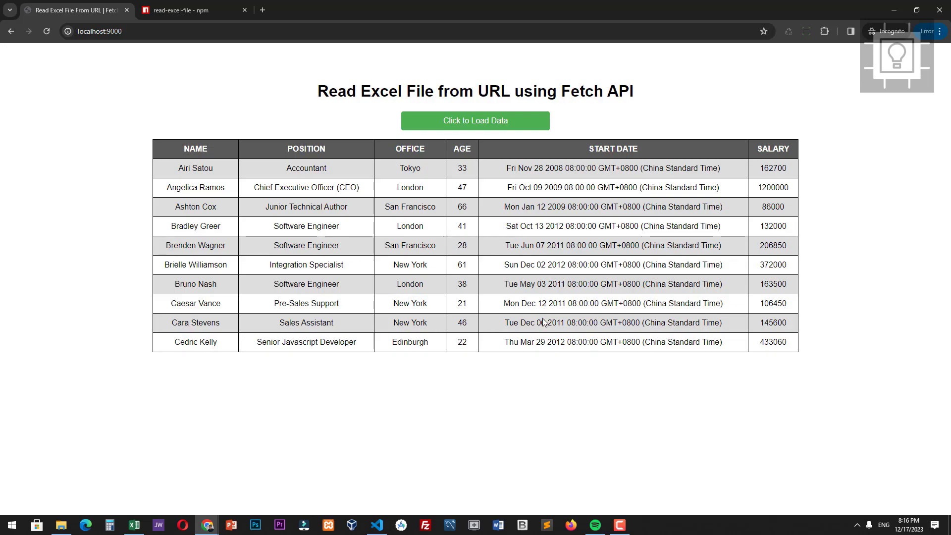